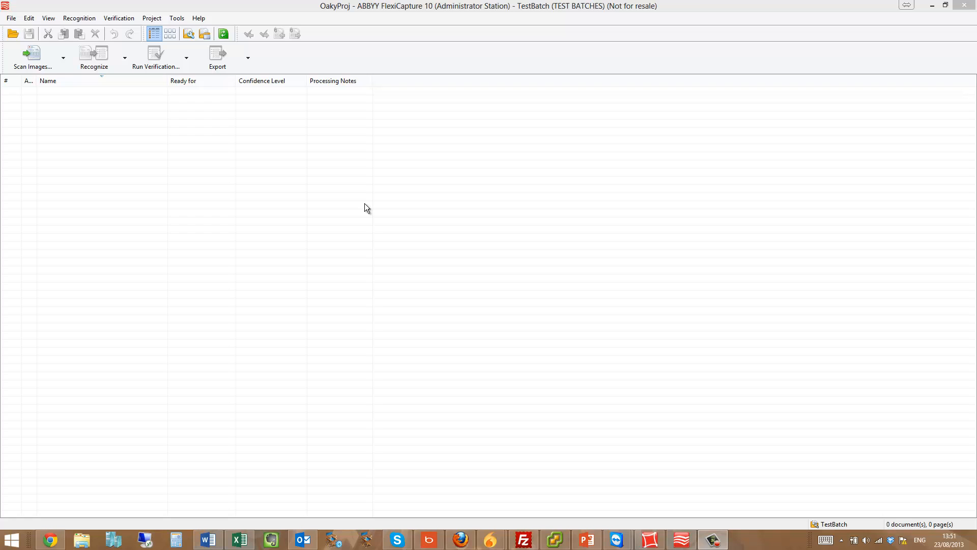
mouse_move(18, 498)
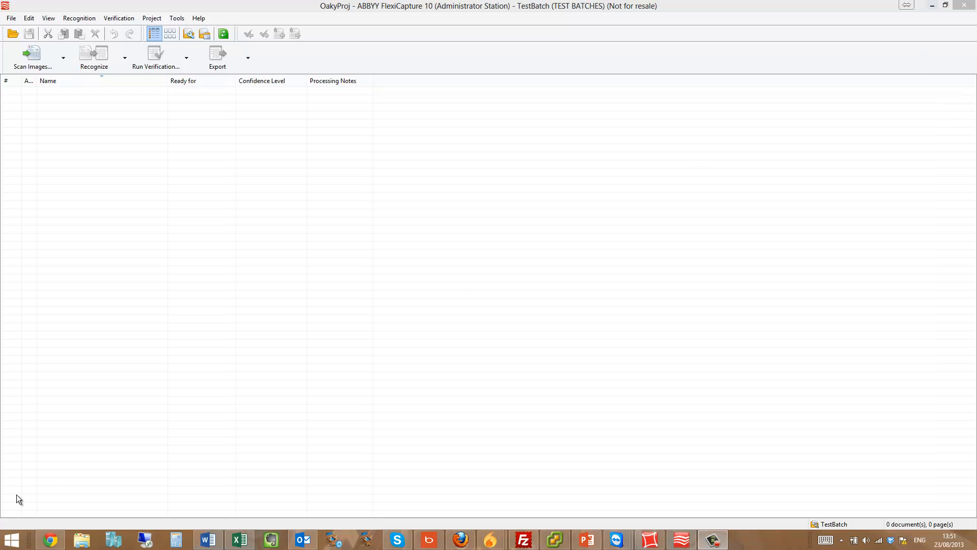
- Browse the installed programs and review the ways to bring images into the batch
left_click(12, 540)
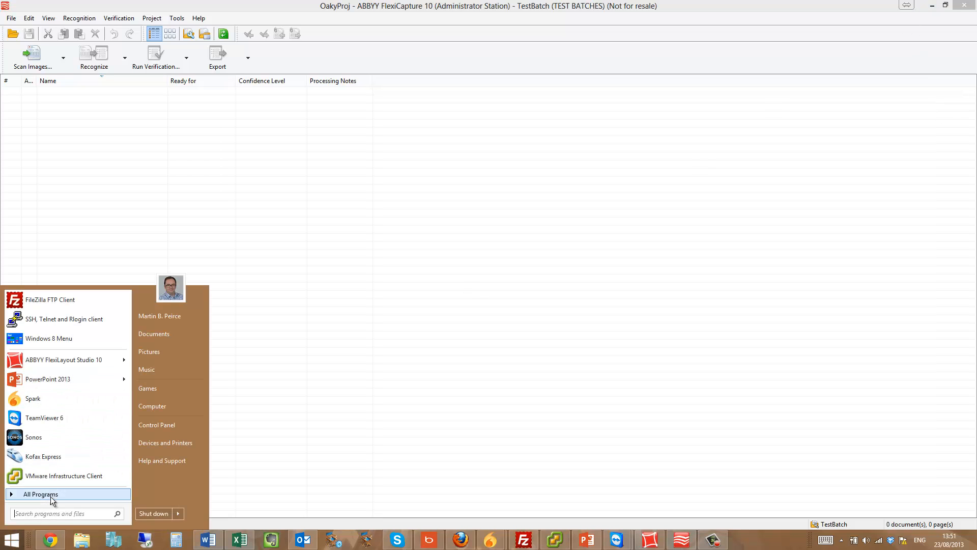
left_click(40, 494)
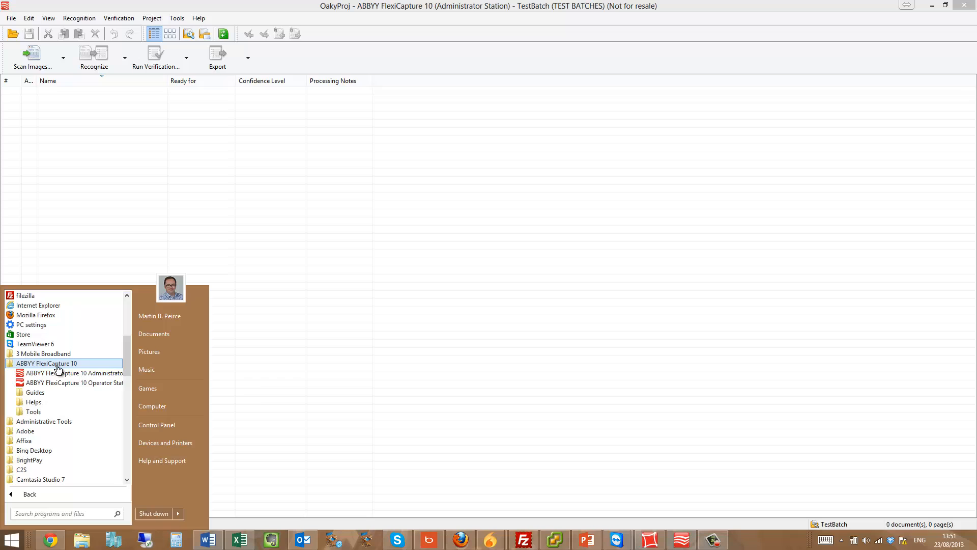
mouse_move(131, 263)
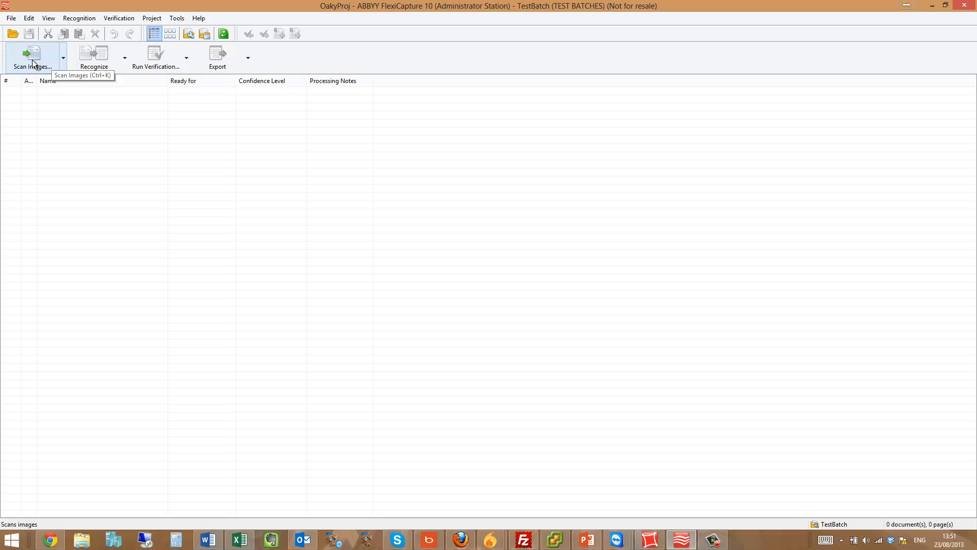
mouse_move(44, 68)
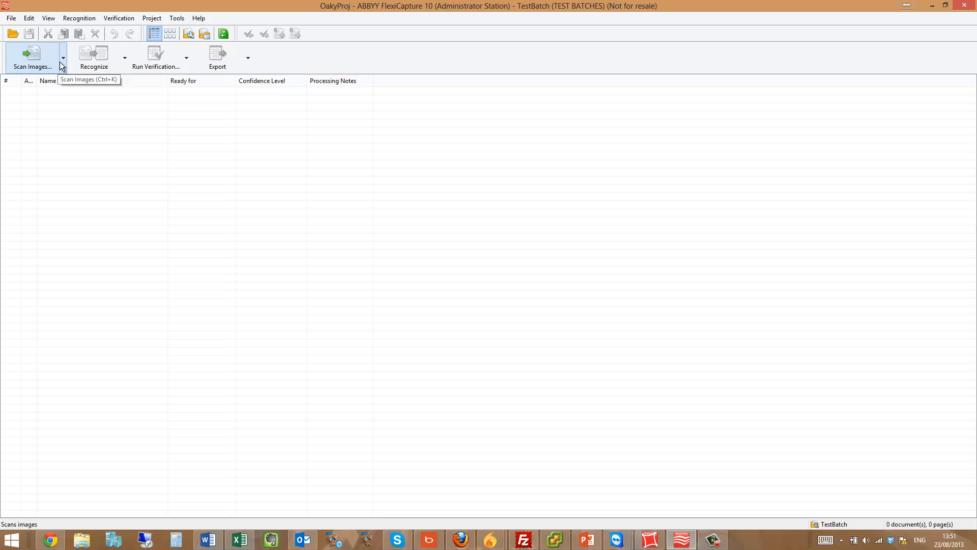
left_click(62, 57)
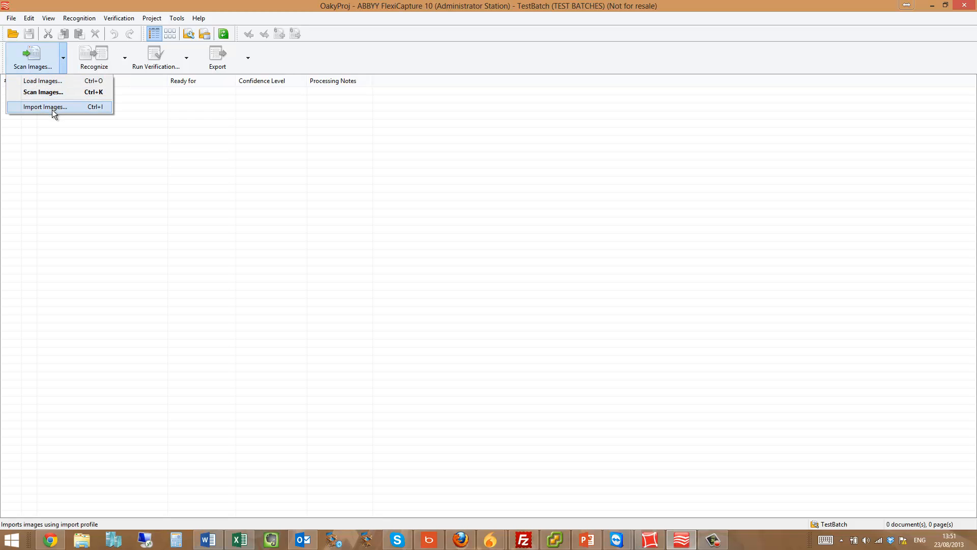
mouse_move(55, 81)
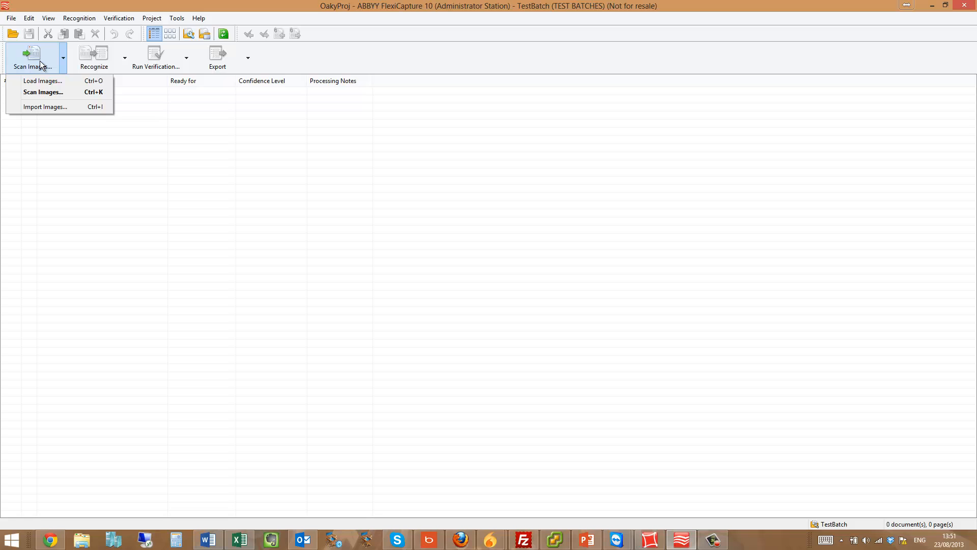
left_click(32, 57)
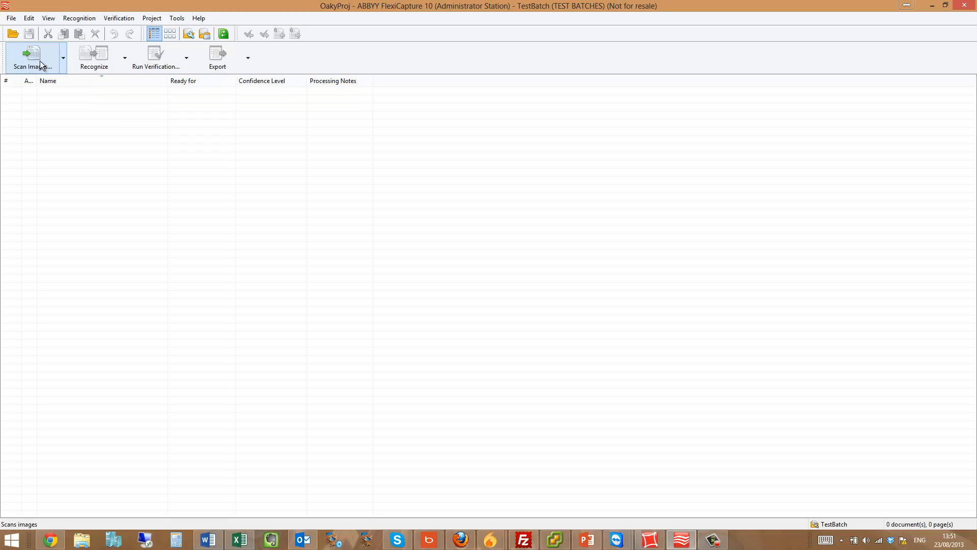
- Scan the freight order pages into the batch with the Canon P-215 TWAIN scanner
left_click(31, 56)
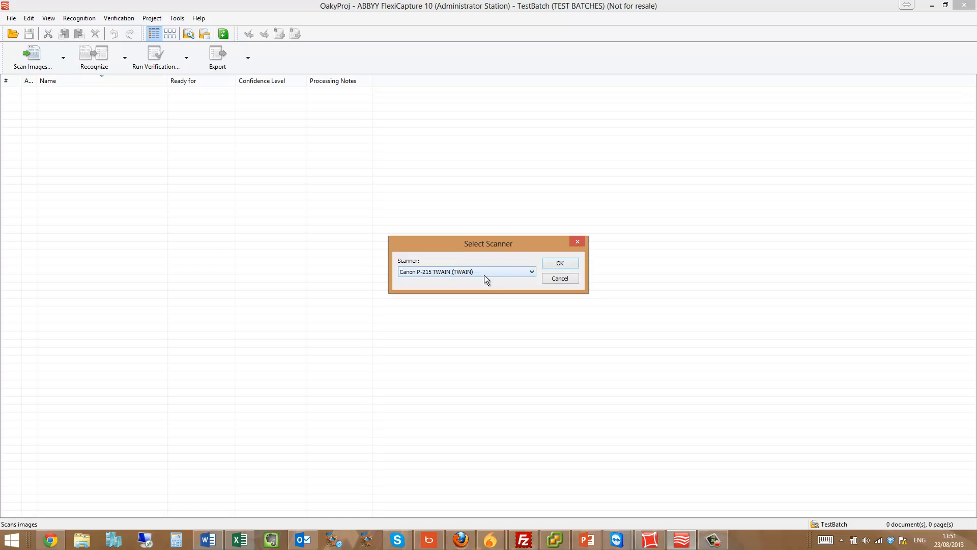
left_click(530, 272)
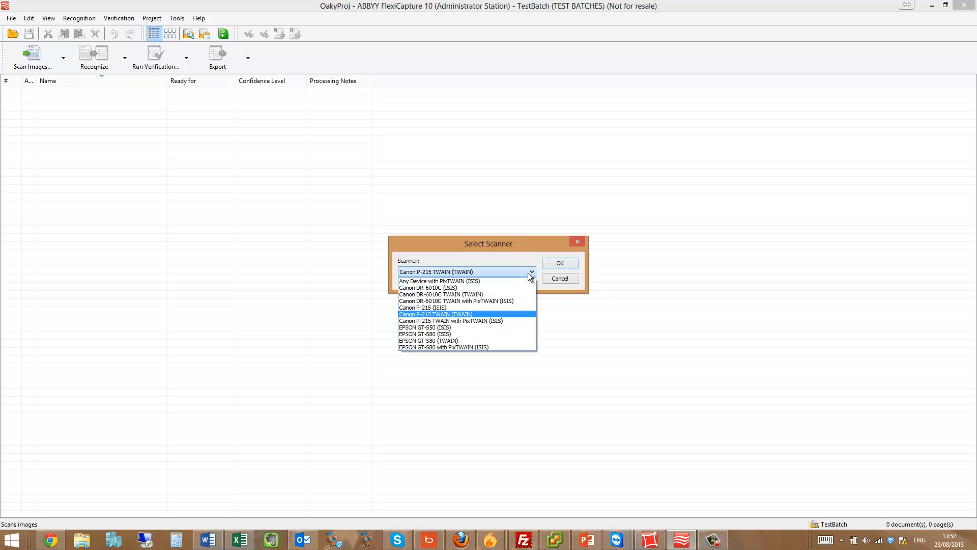
left_click(559, 262)
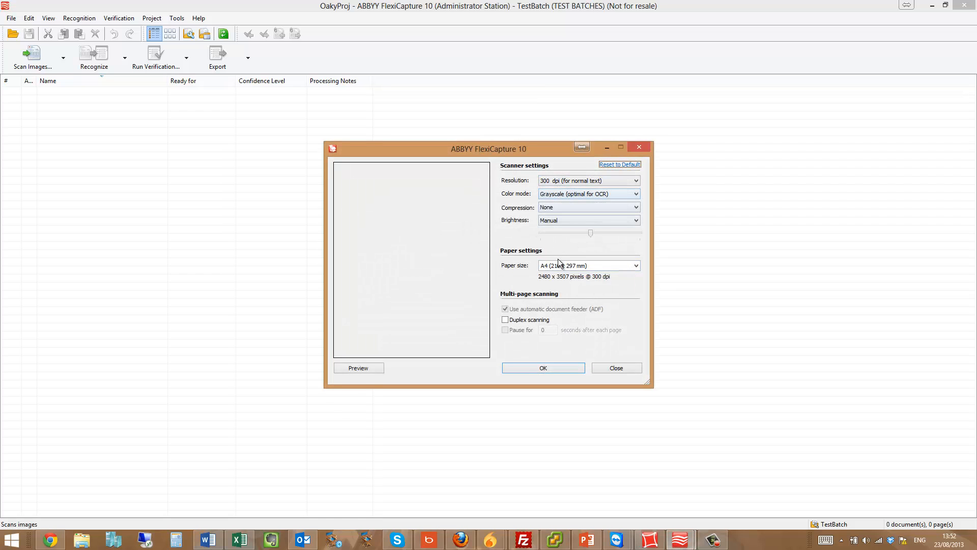
left_click(542, 367)
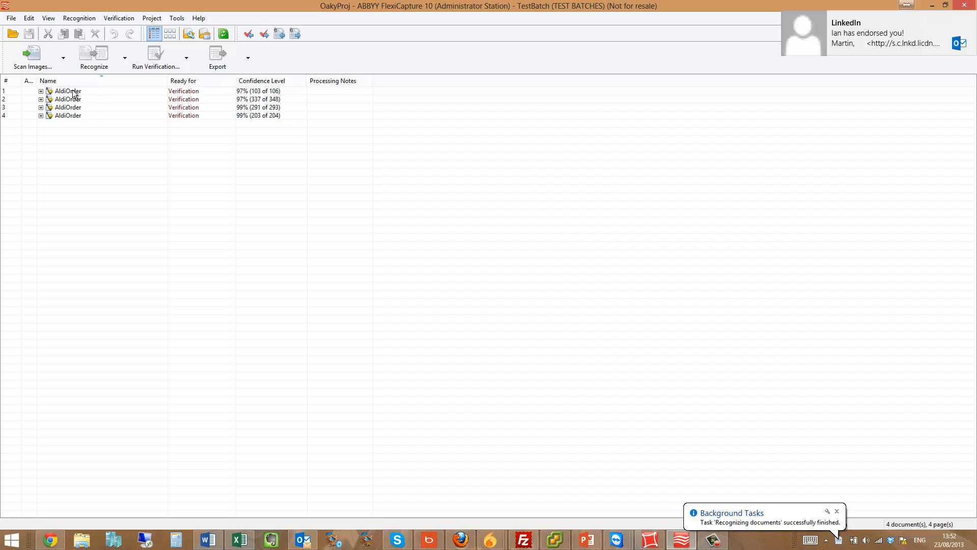
- Check the first AldiOrder's store name, item code, description and PO number regions against the image
double_click(68, 91)
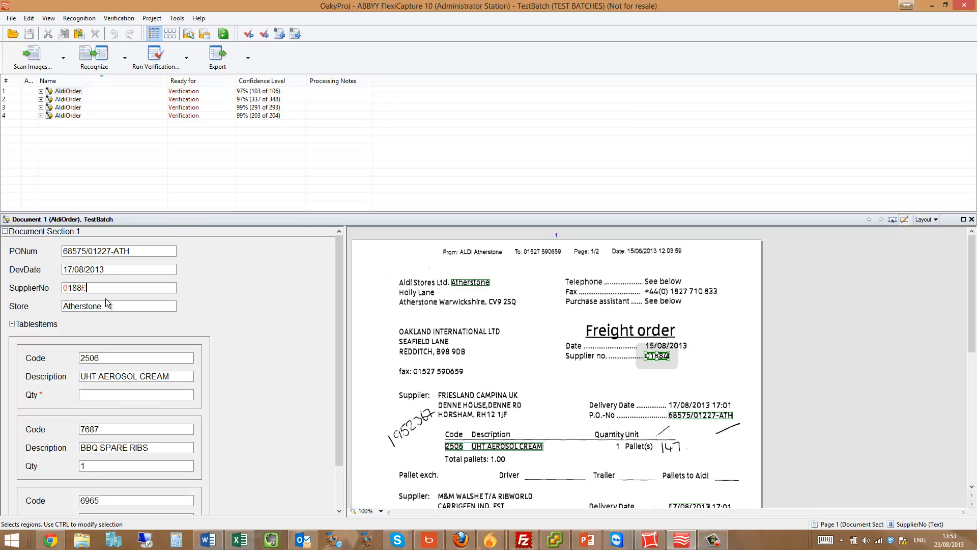
left_click(471, 282)
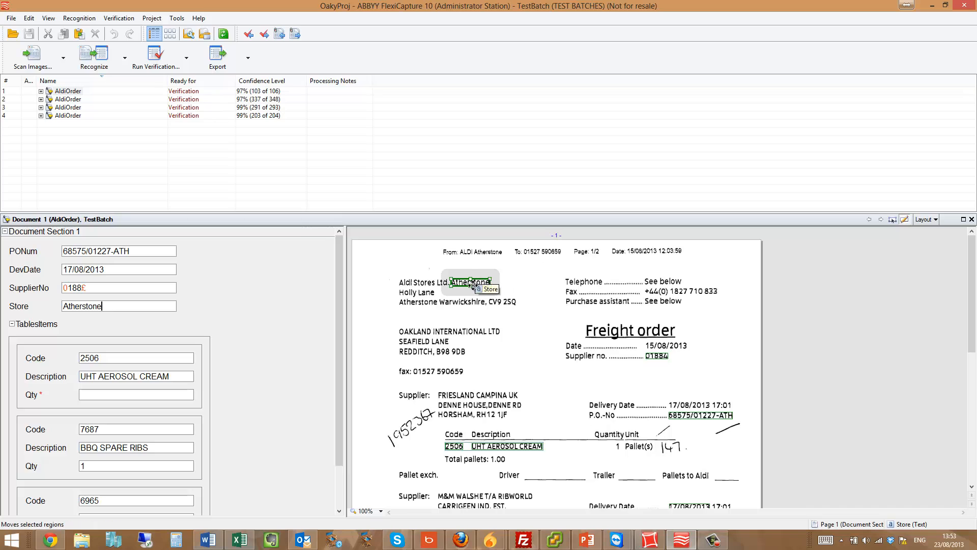
scroll("down", 3)
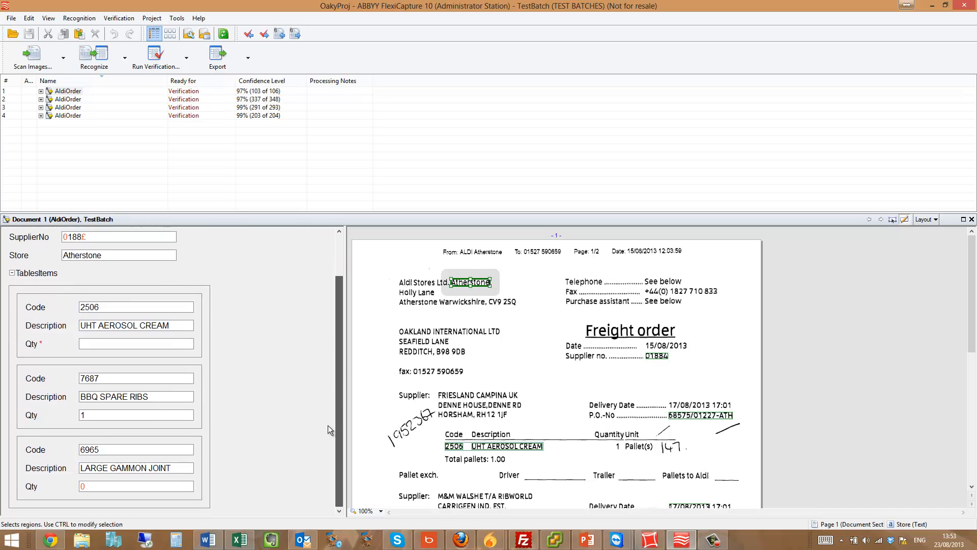
left_click(115, 306)
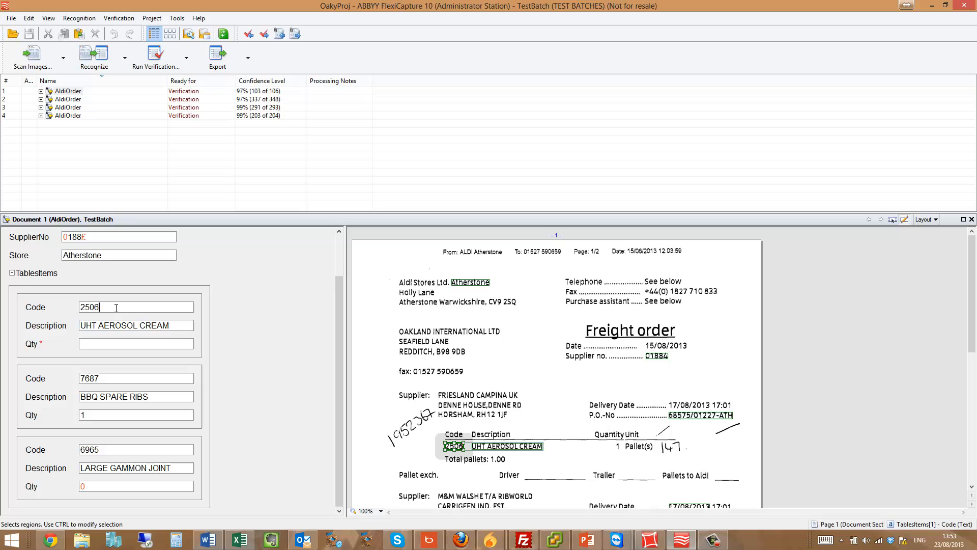
left_click(135, 325)
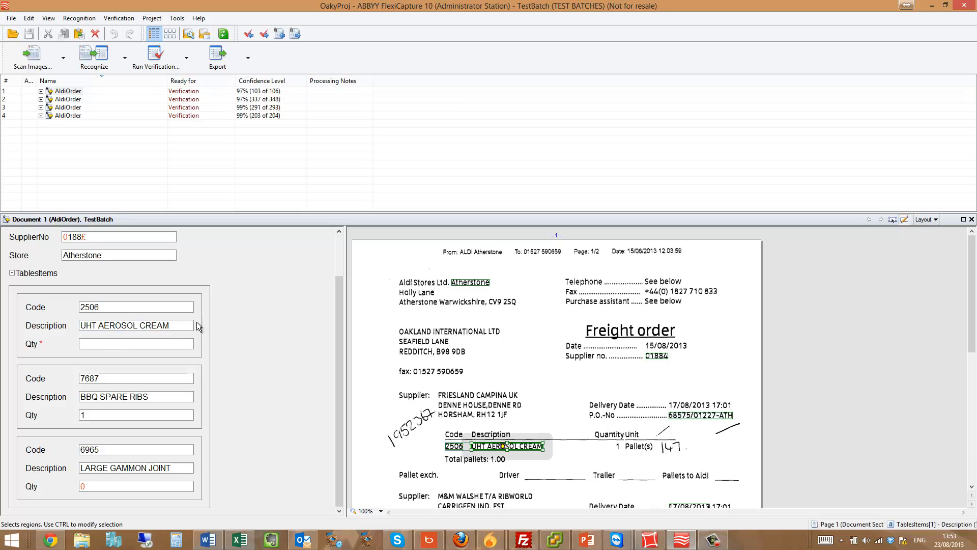
left_click(136, 343)
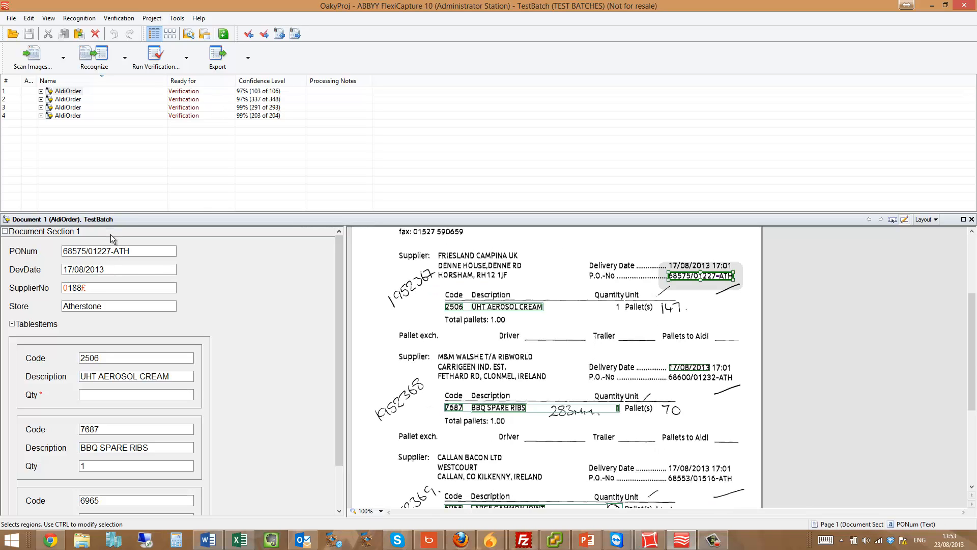
mouse_move(79, 103)
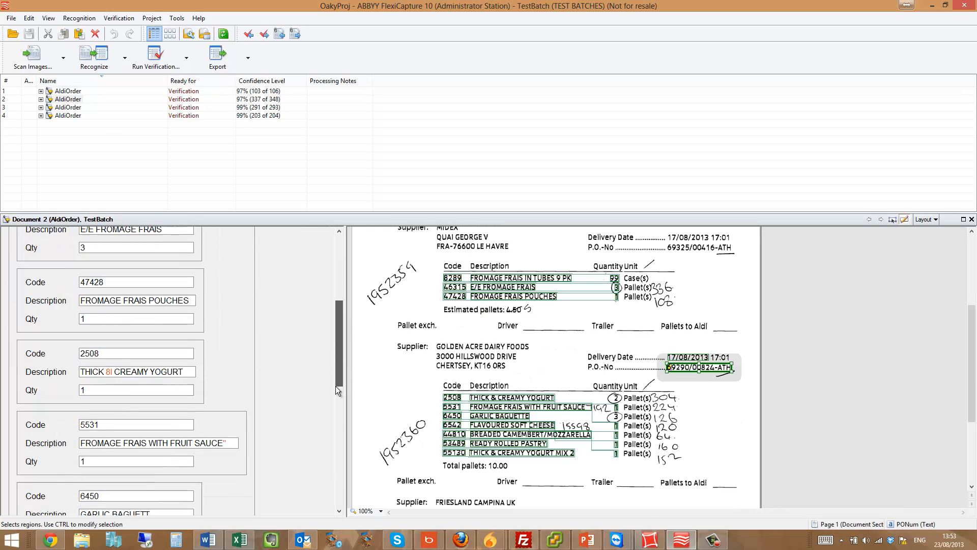
scroll("down", 3)
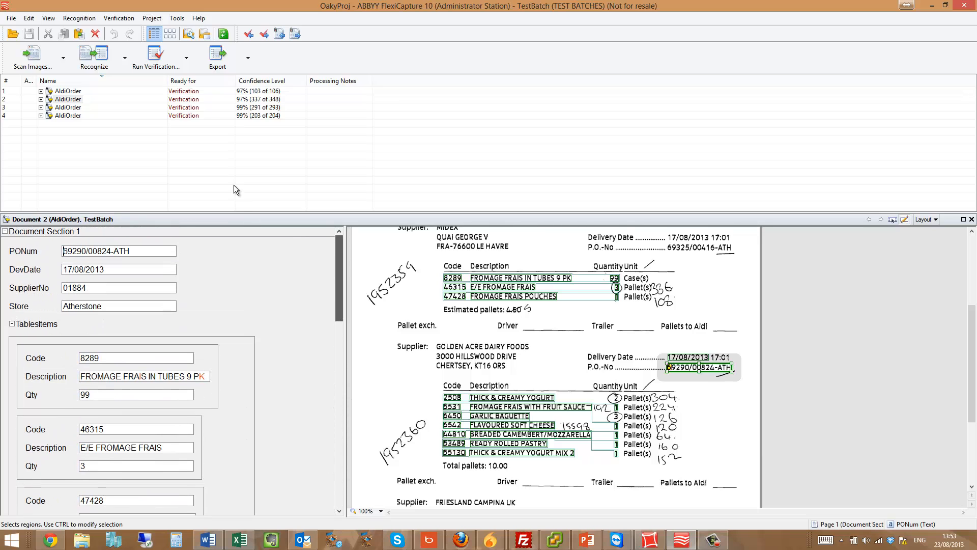
- Start verification, correct the supplier number to 01884 and accept quantity 2 and FROMAGE FRAIS IN TUBES 9 PK
left_click(68, 90)
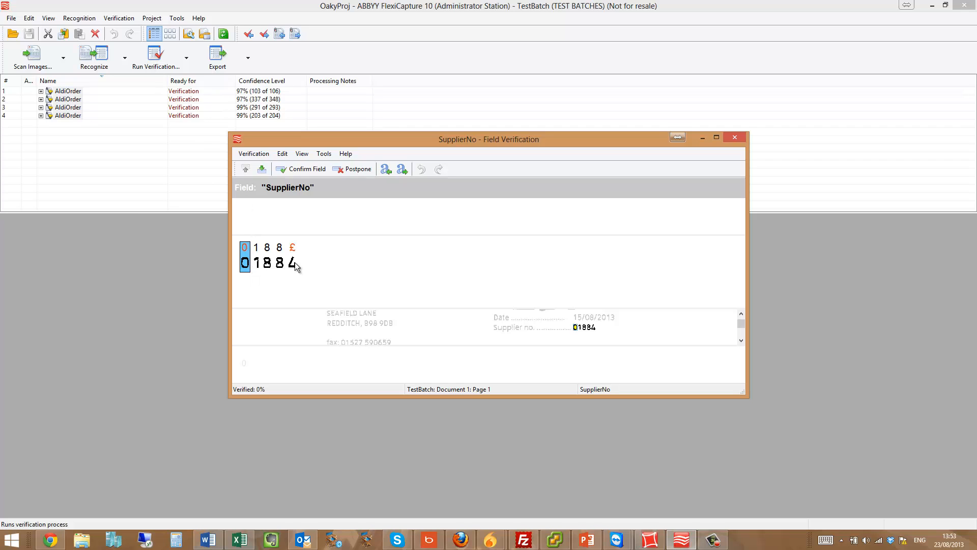
mouse_move(294, 247)
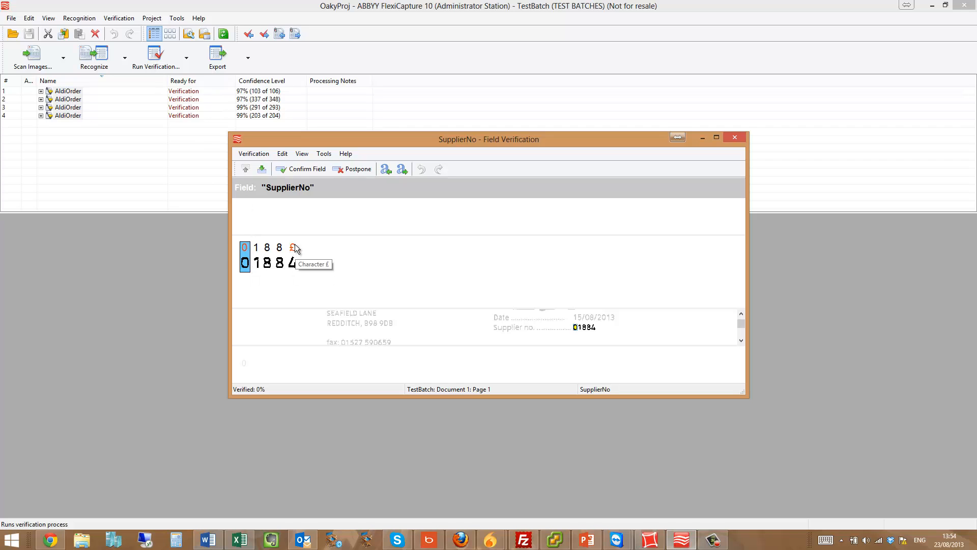
left_click(255, 246)
type("4")
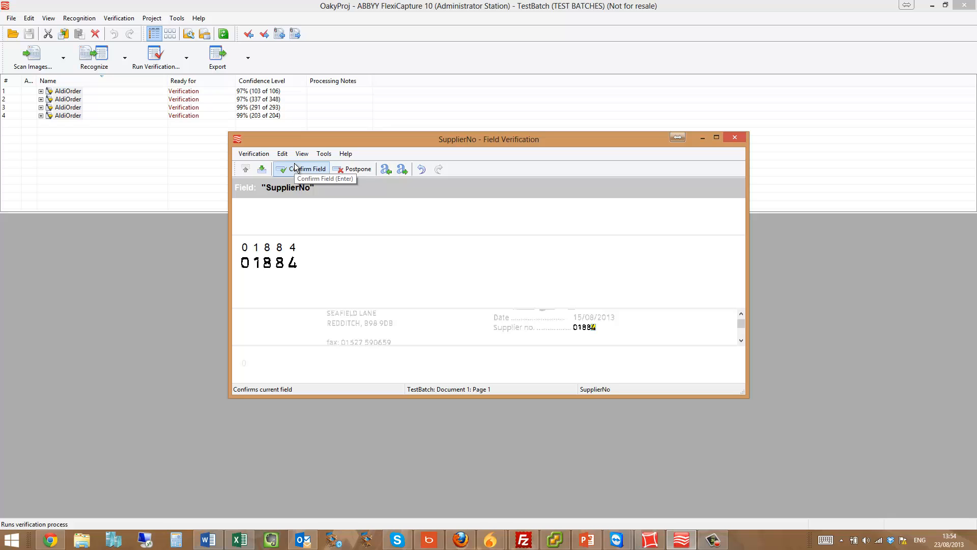
left_click(309, 169)
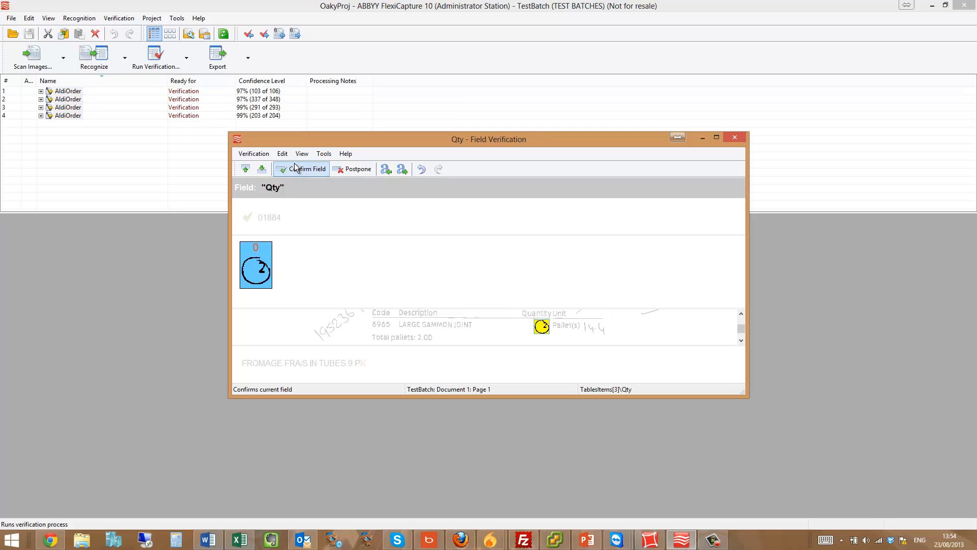
left_click(307, 169)
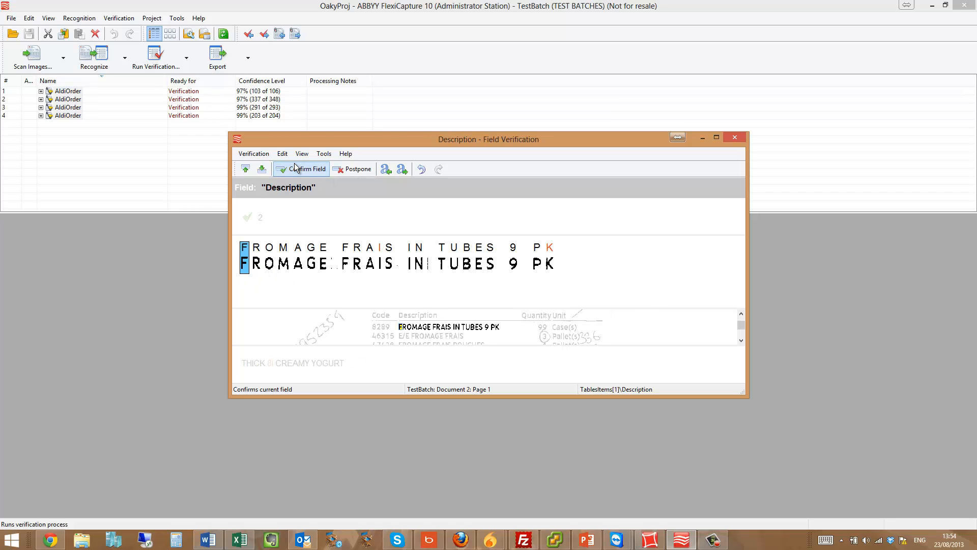
left_click(306, 169)
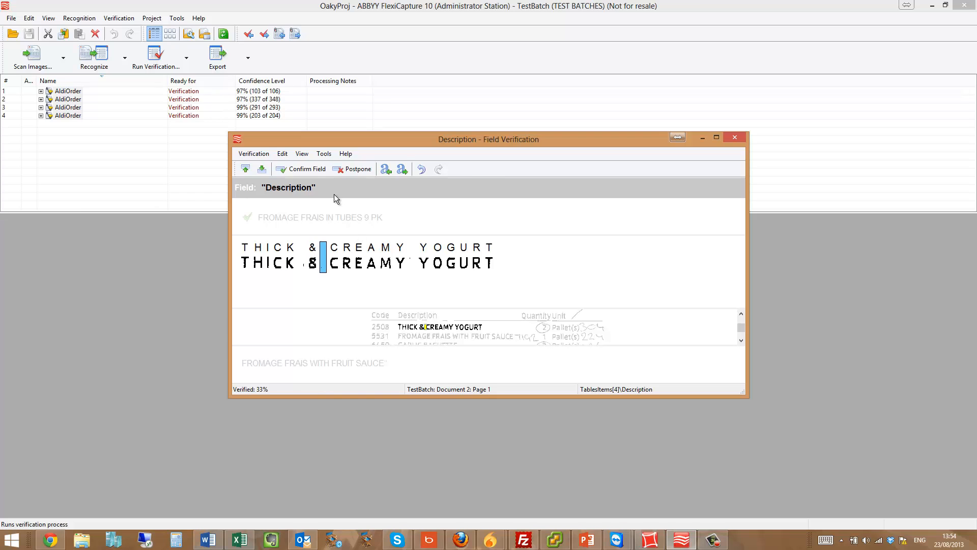
- Accept the THICK & CREAMY YOGURT descriptions, fixing the misread ampersand, until verification completes
left_click(306, 169)
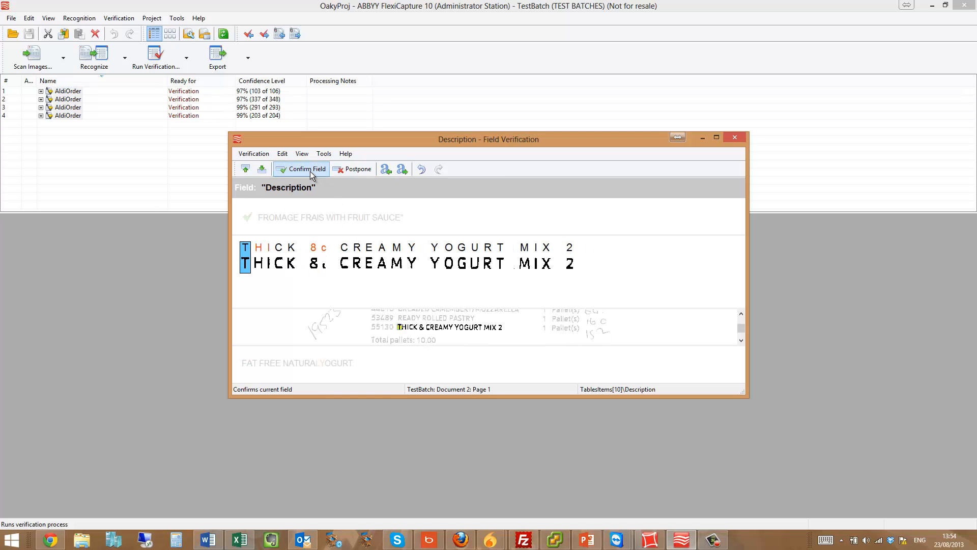
left_click(307, 169)
type("&")
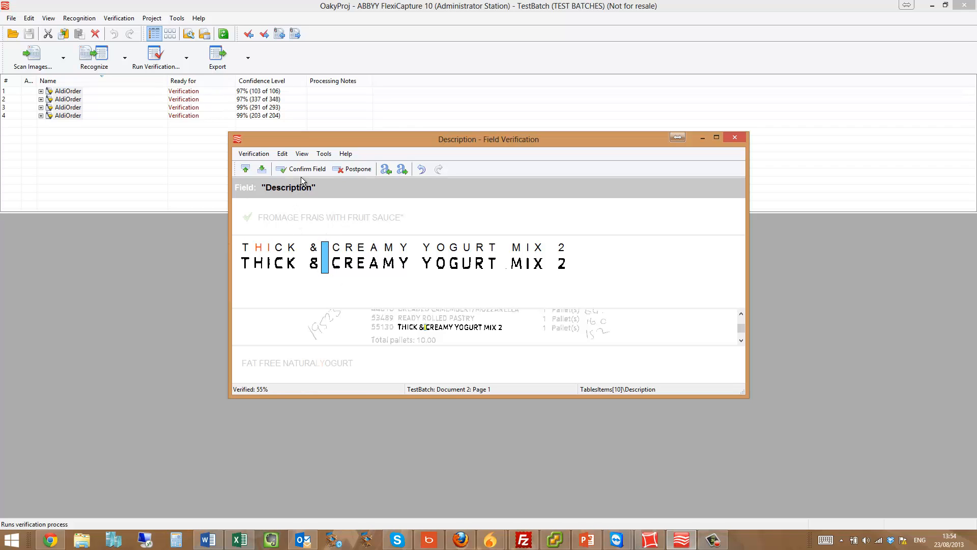
left_click(306, 169)
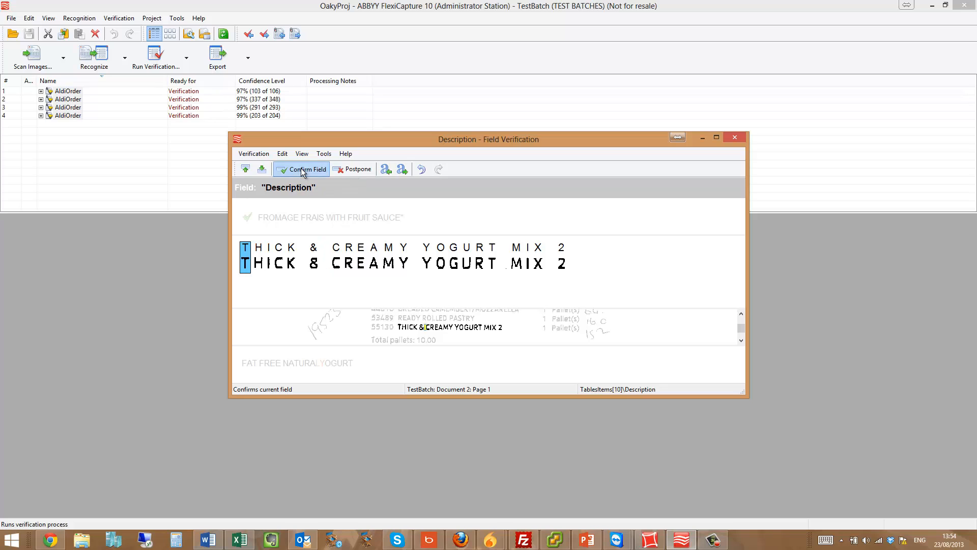
left_click(304, 169)
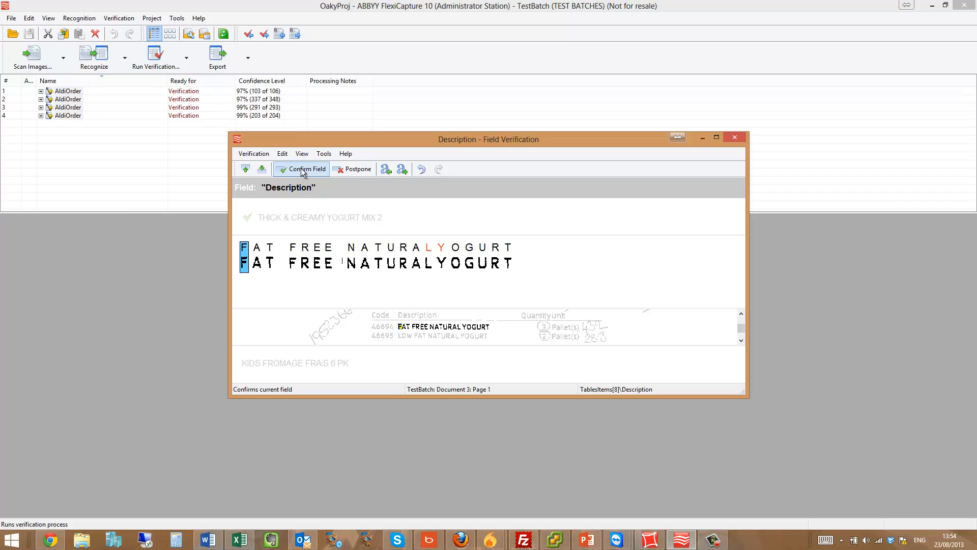
left_click(305, 169)
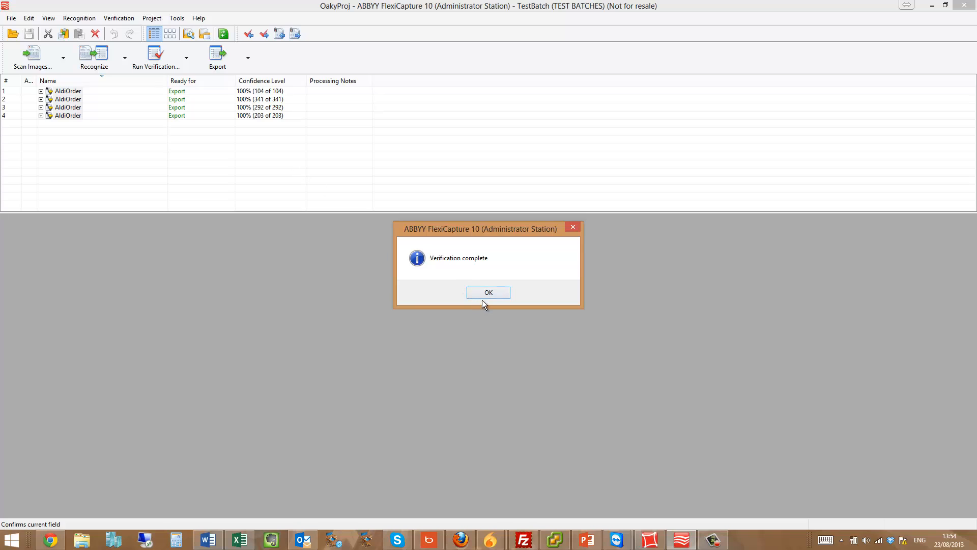
- Show the project's Document Definitions list containing AldiOrder
left_click(488, 292)
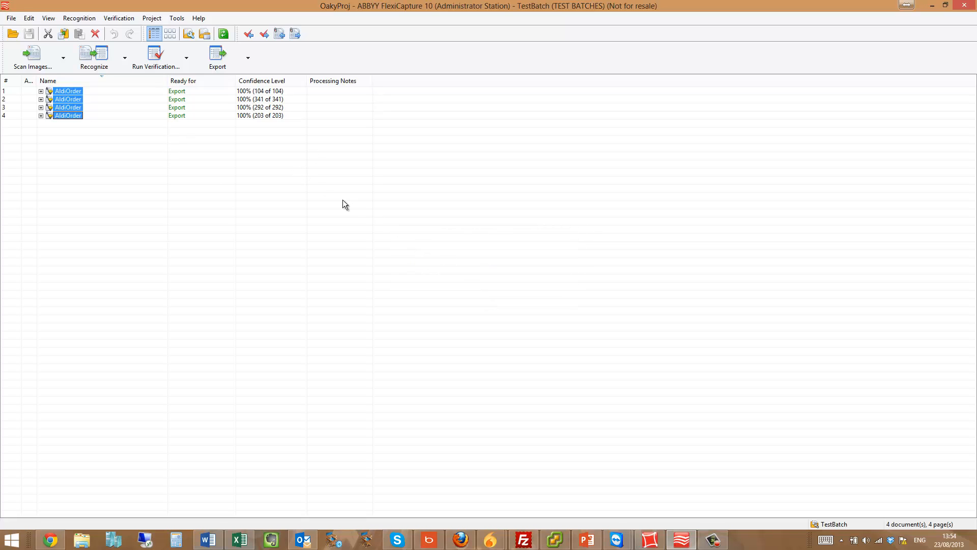
mouse_move(218, 56)
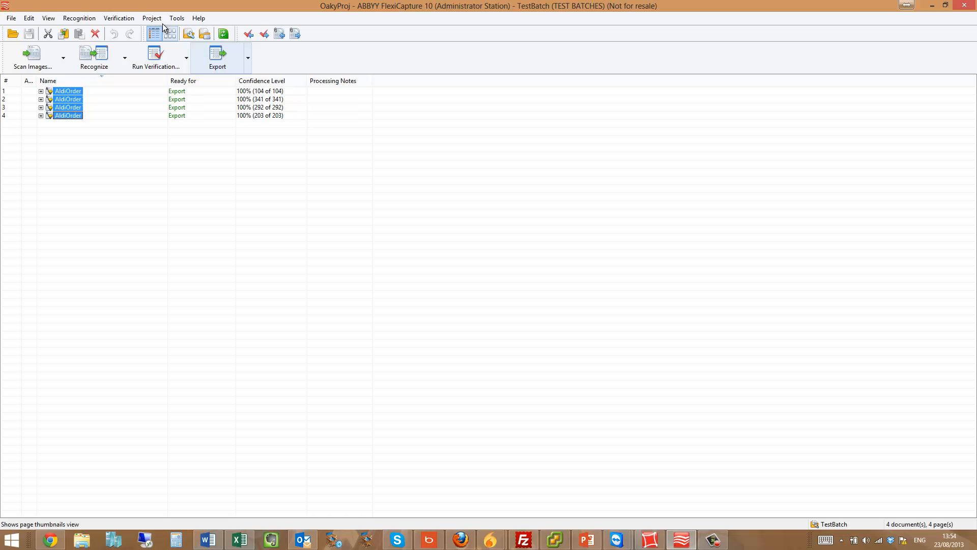
left_click(152, 18)
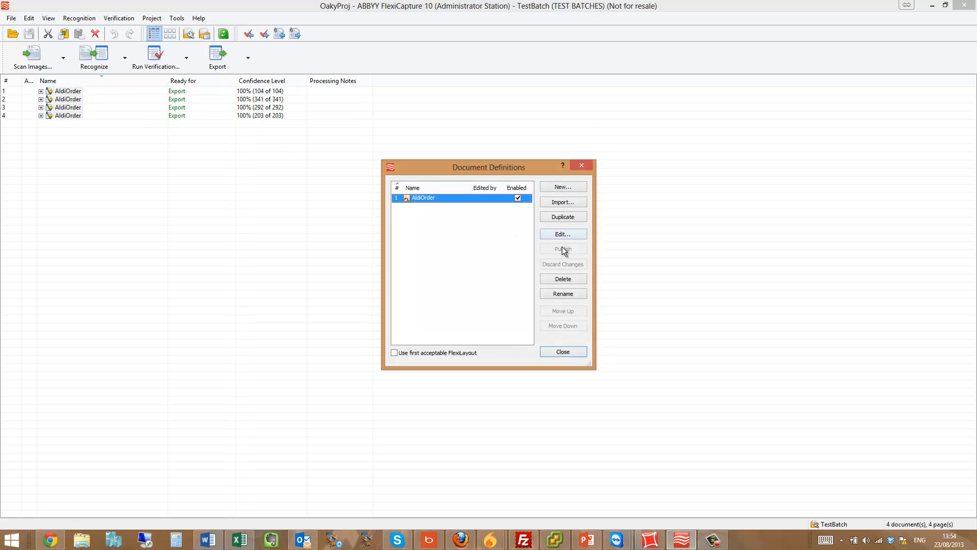
- Edit the AldiOrder definition and bring up the Store field's properties
left_click(562, 234)
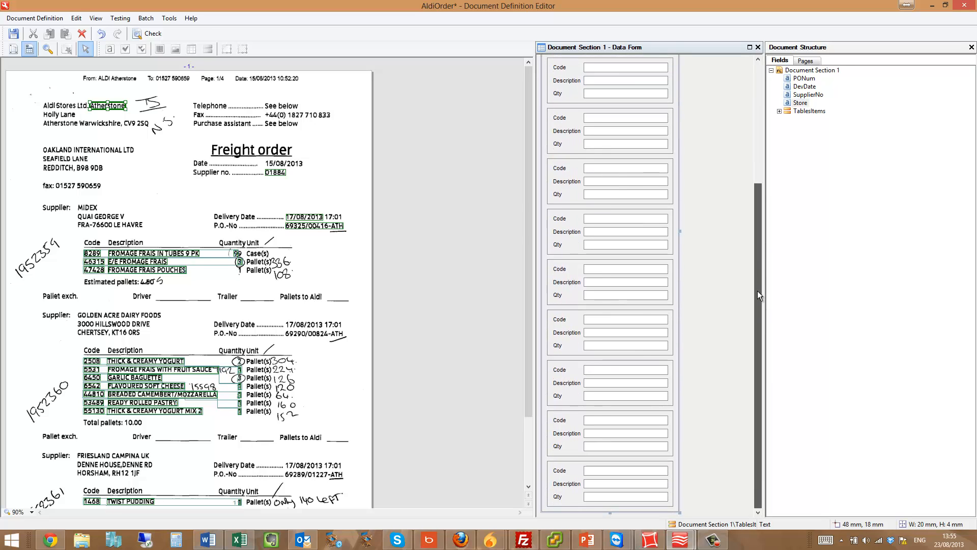
scroll("down", 3)
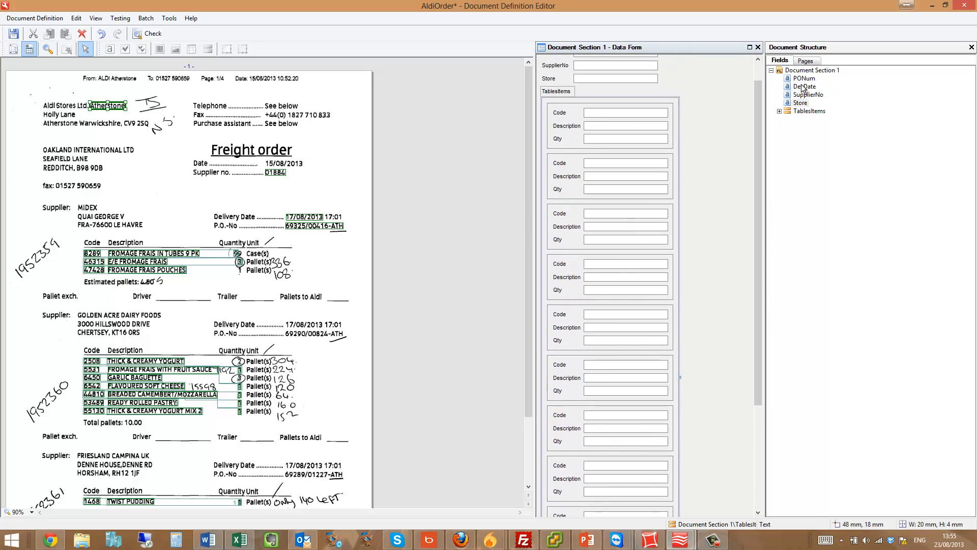
right_click(800, 102)
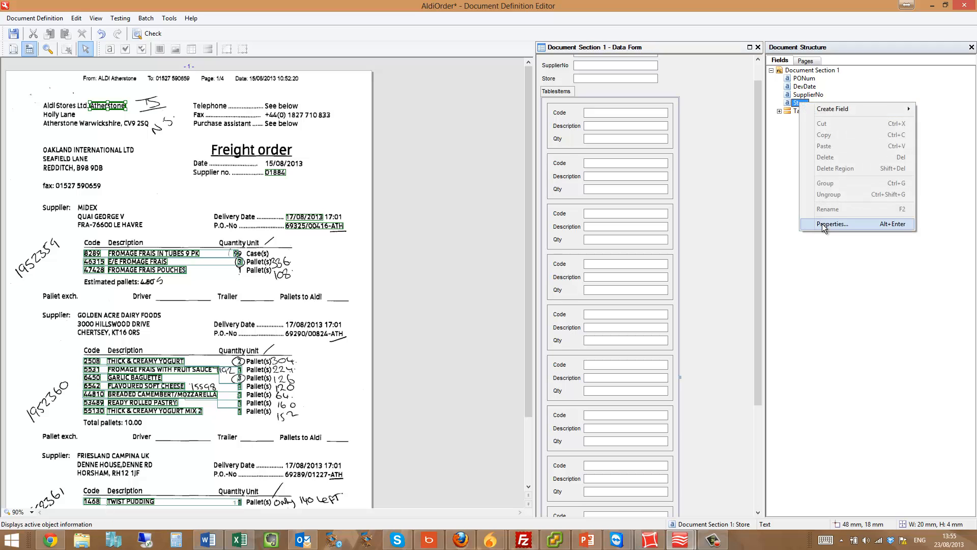
left_click(831, 224)
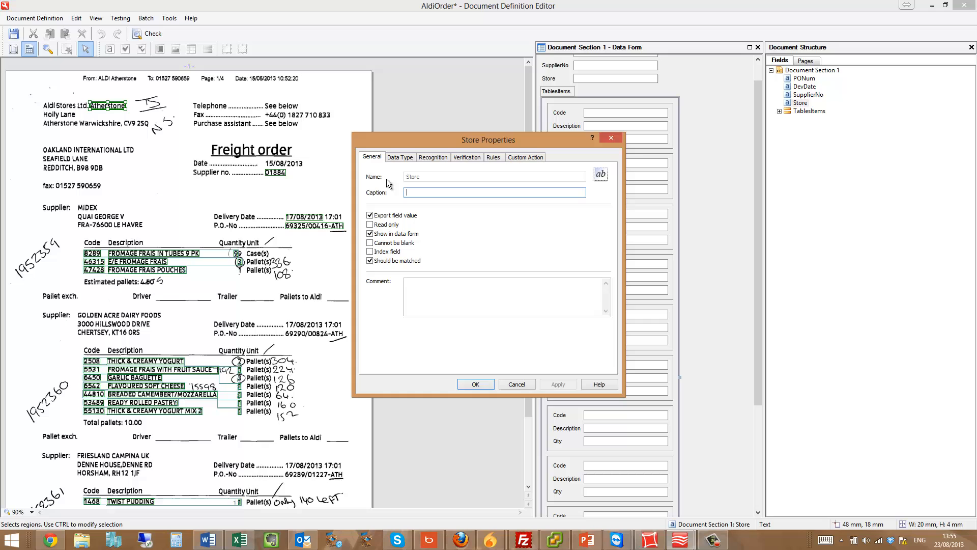
- Review the Store field's General, Verification and Data Type settings showing its text type
left_click(467, 156)
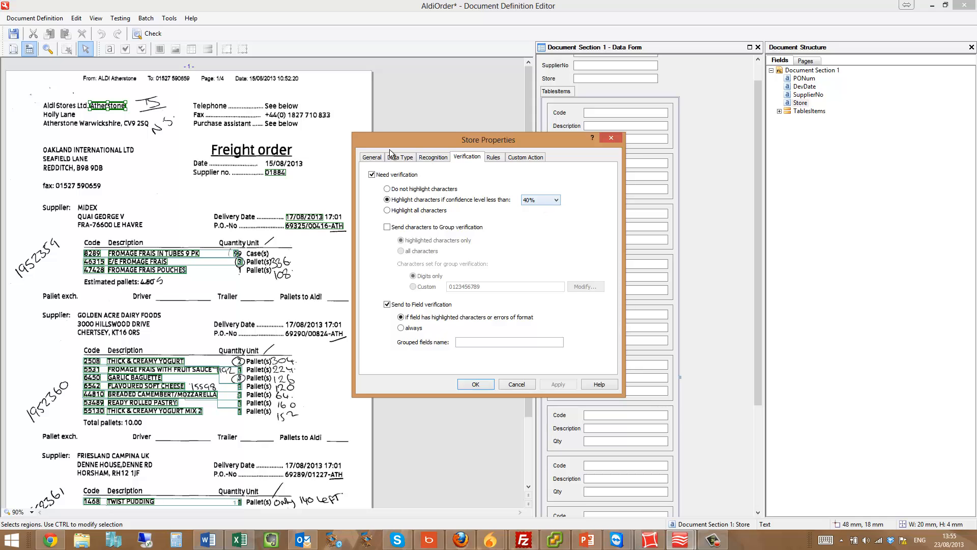
left_click(371, 157)
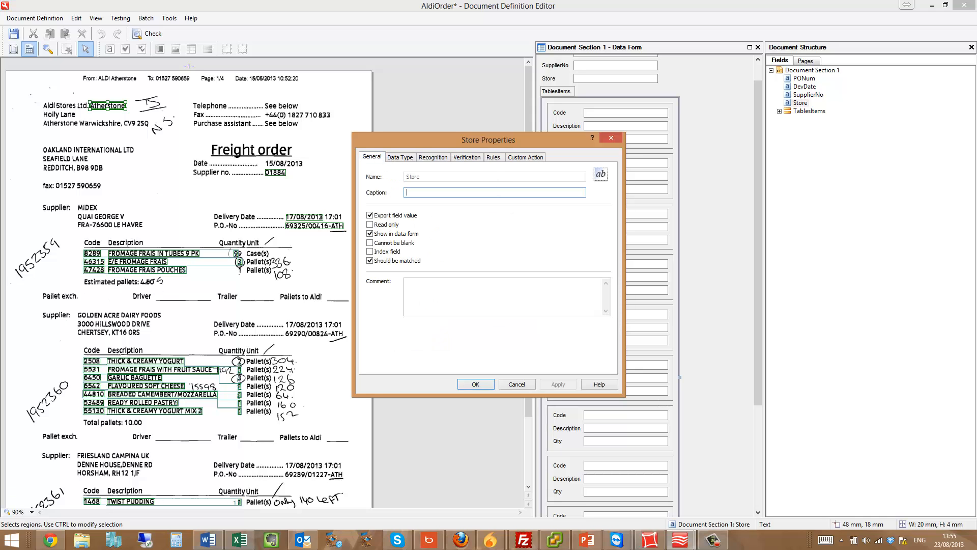
left_click(400, 157)
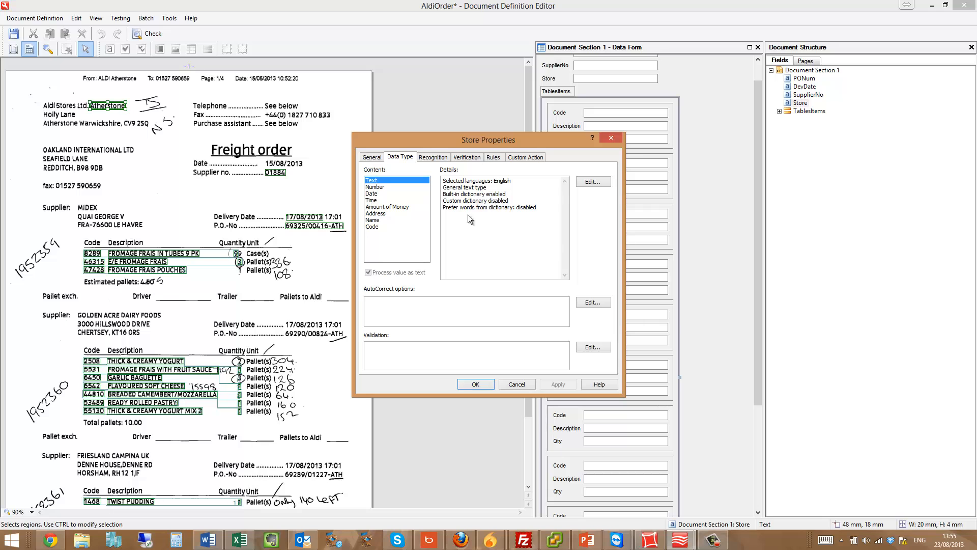
left_click(591, 181)
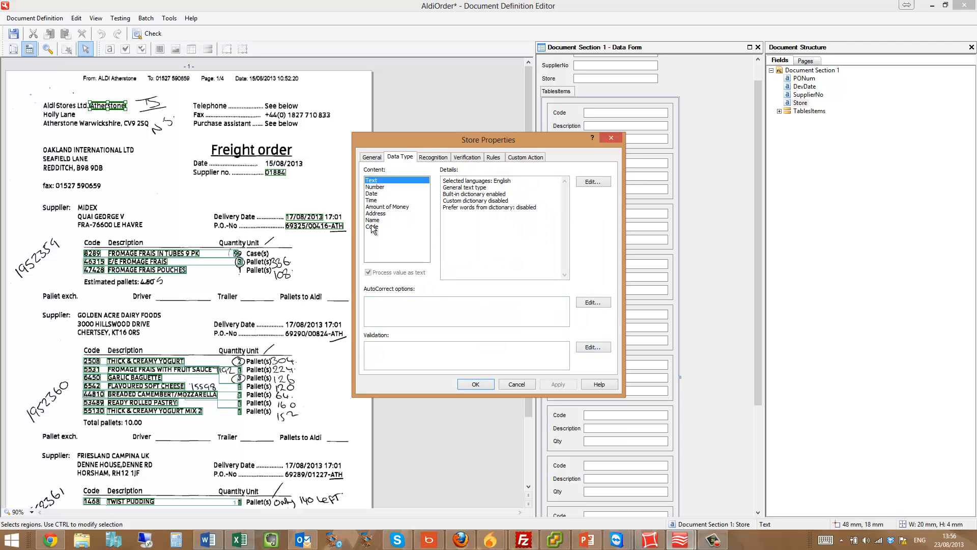
mouse_move(406, 227)
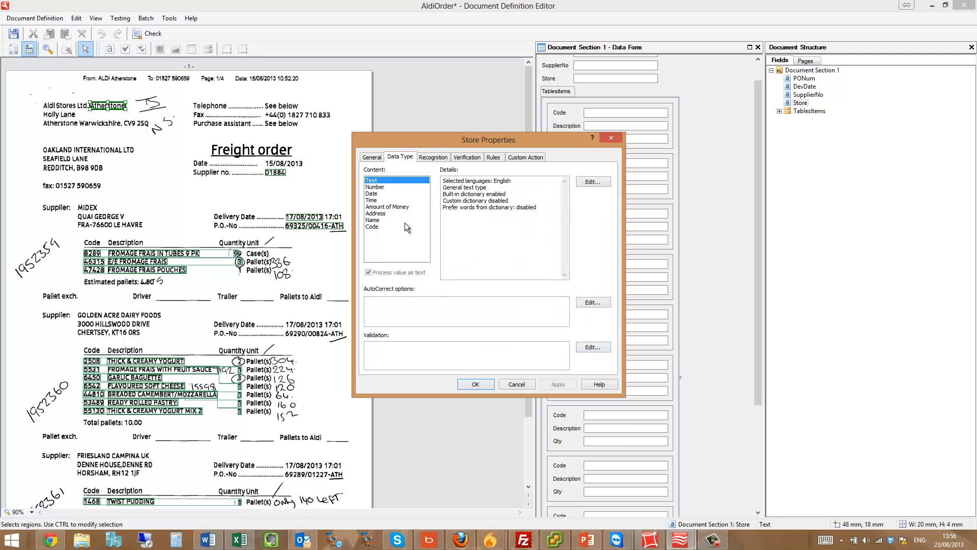
mouse_move(473, 335)
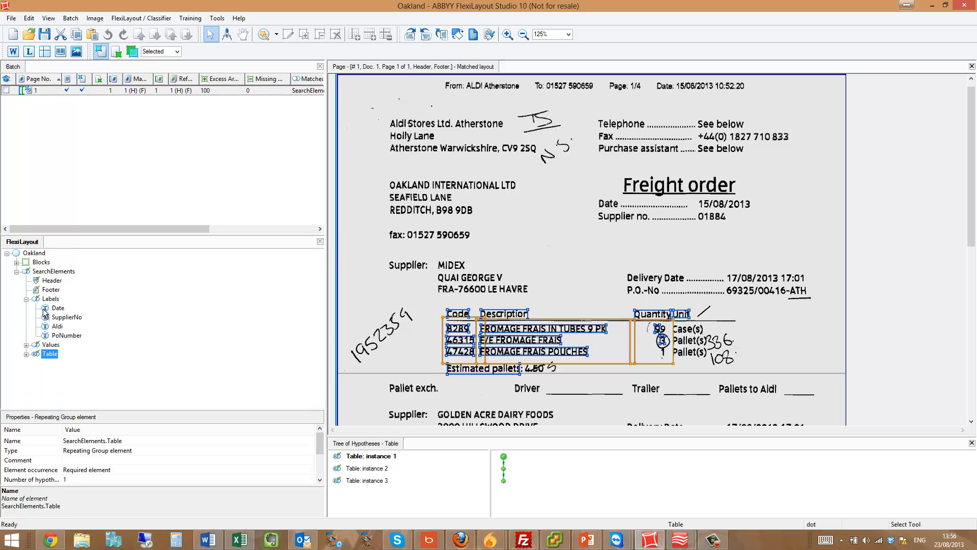
- Show the text matched by the Date, SupplierNo and PoNumber labels and expand the Values group
left_click(57, 308)
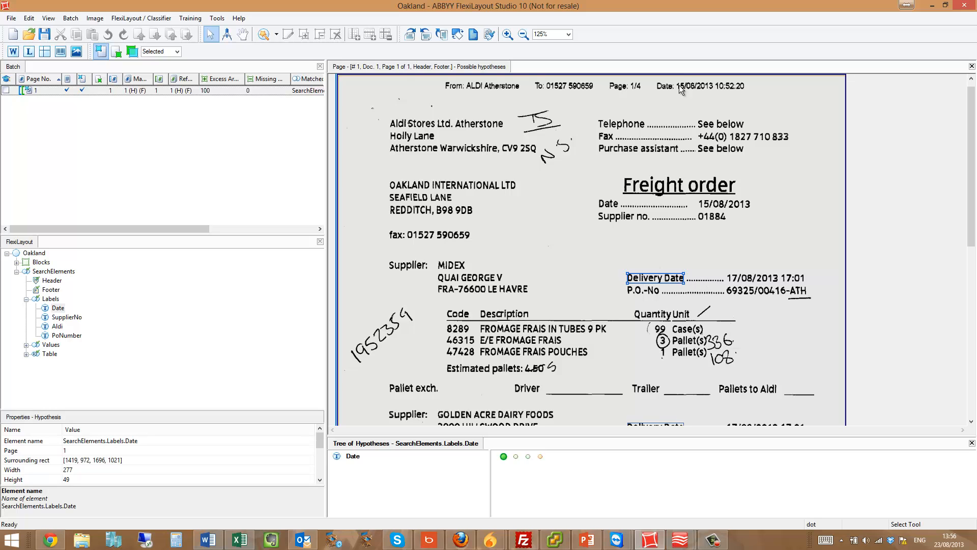
mouse_move(694, 258)
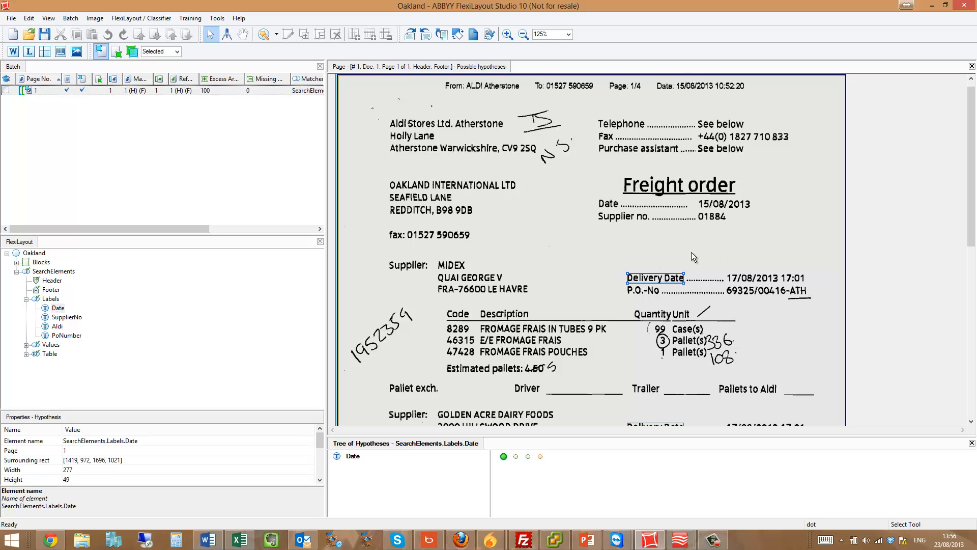
mouse_move(701, 198)
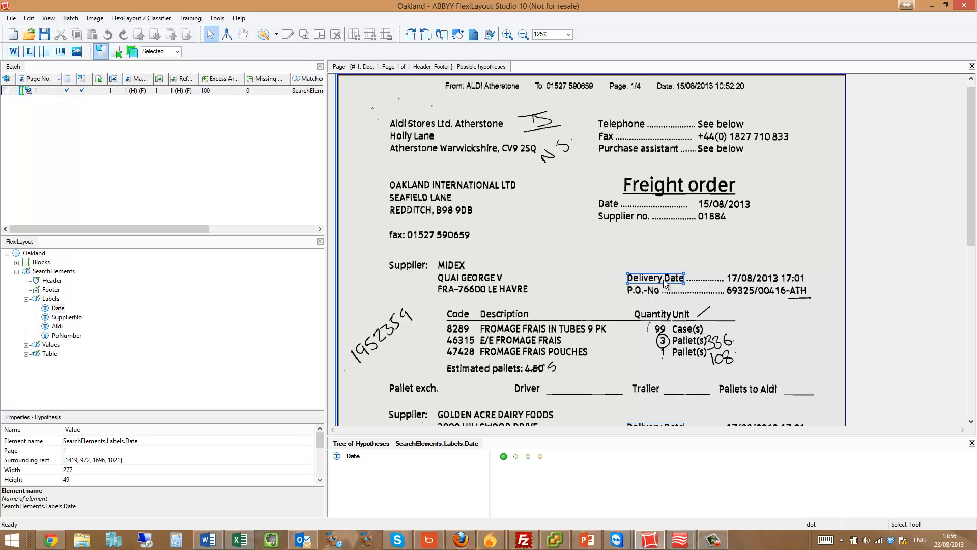
left_click(66, 316)
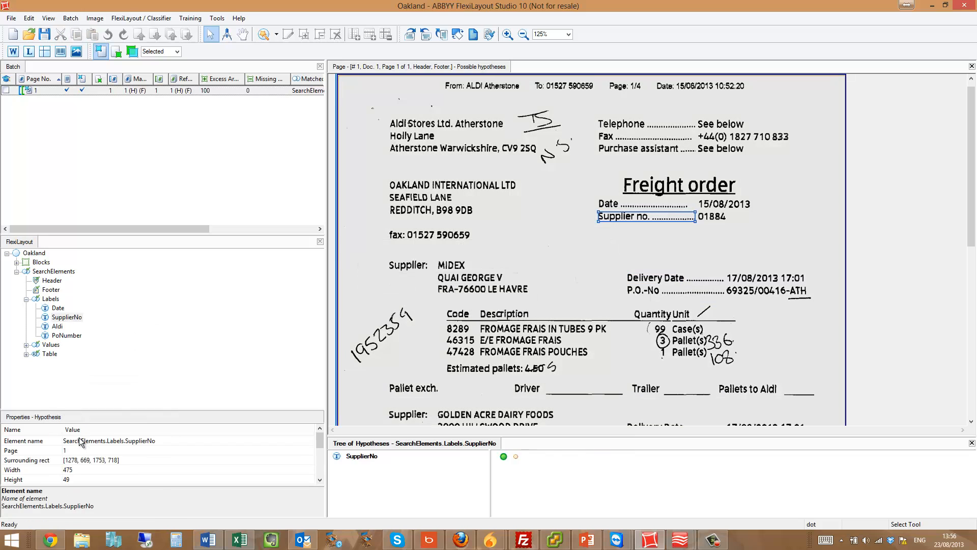
right_click(66, 335)
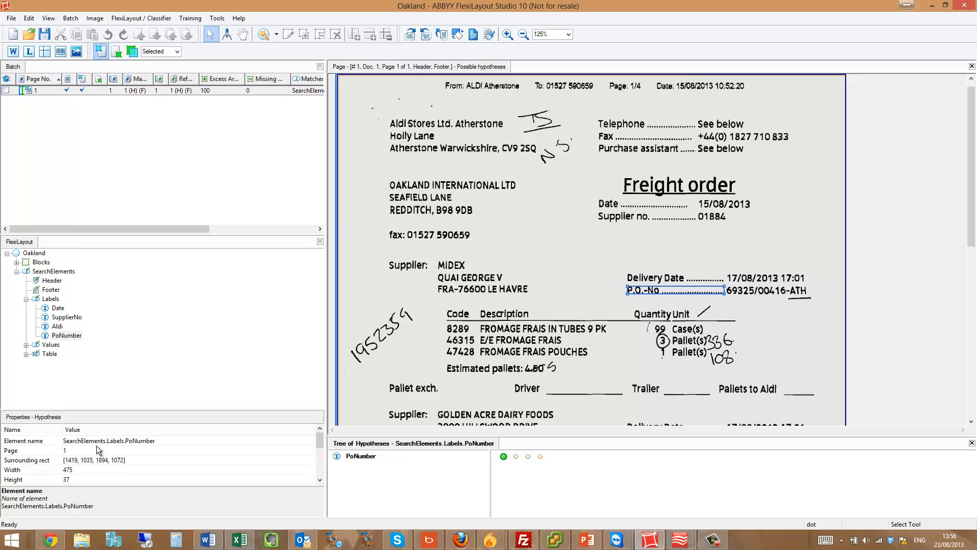
mouse_move(36, 353)
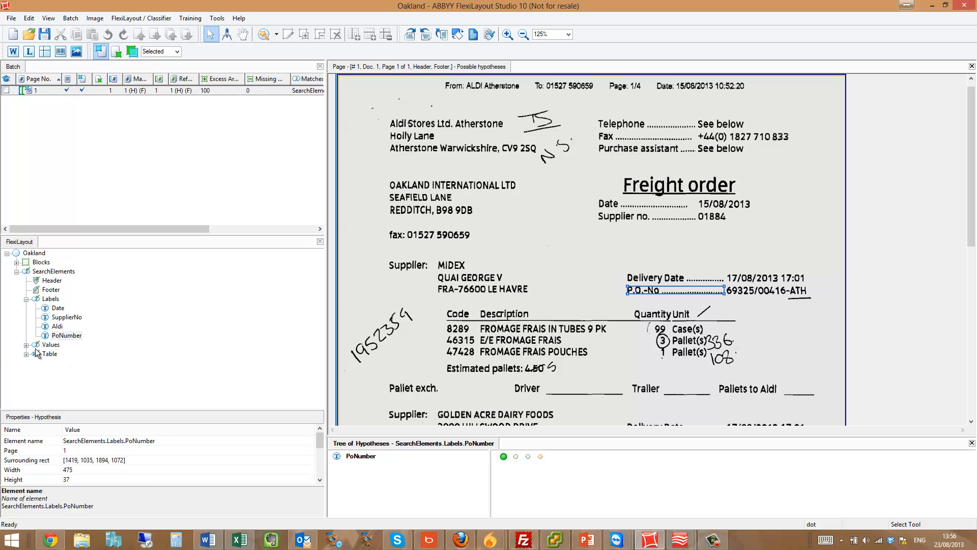
left_click(58, 354)
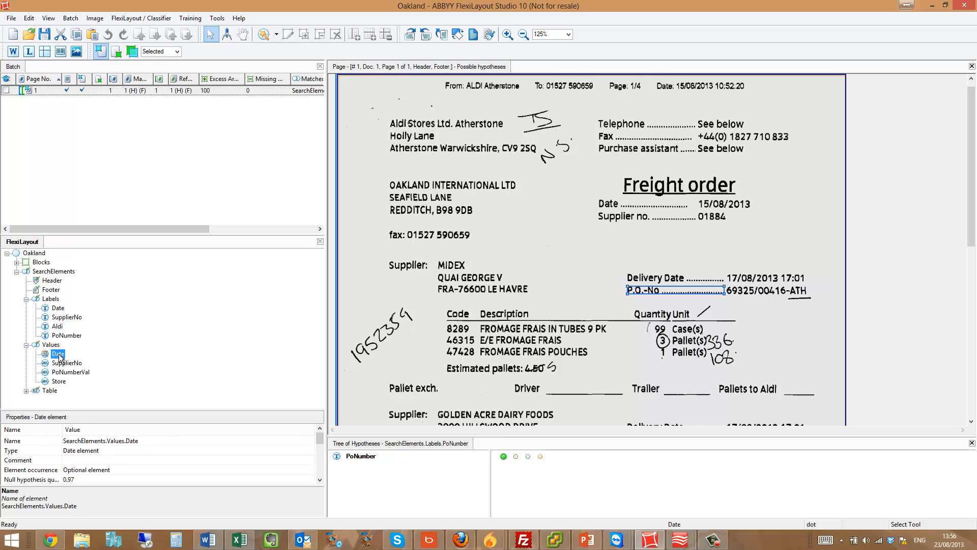
- Step through the Date value hypotheses matched to delivery dates, then select the SupplierNo value
right_click(57, 354)
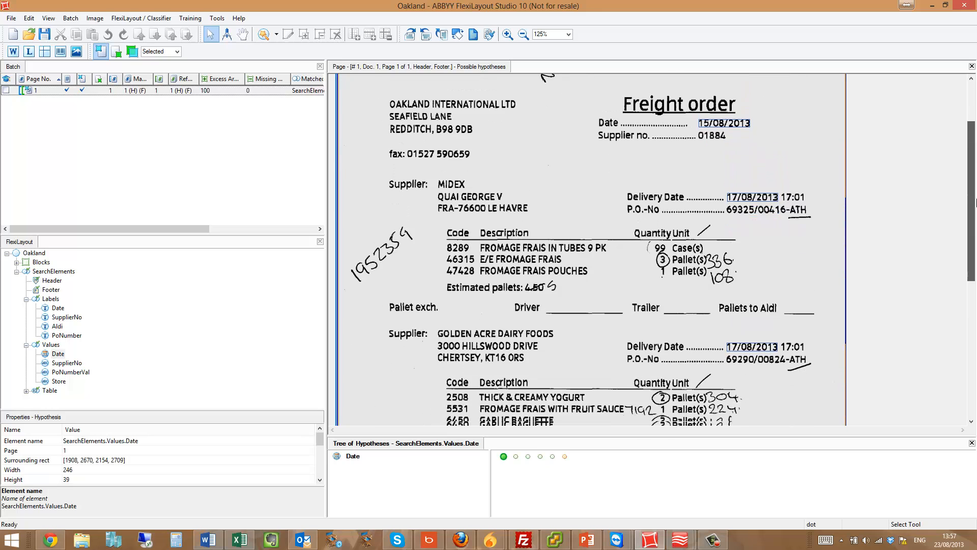
left_click(515, 456)
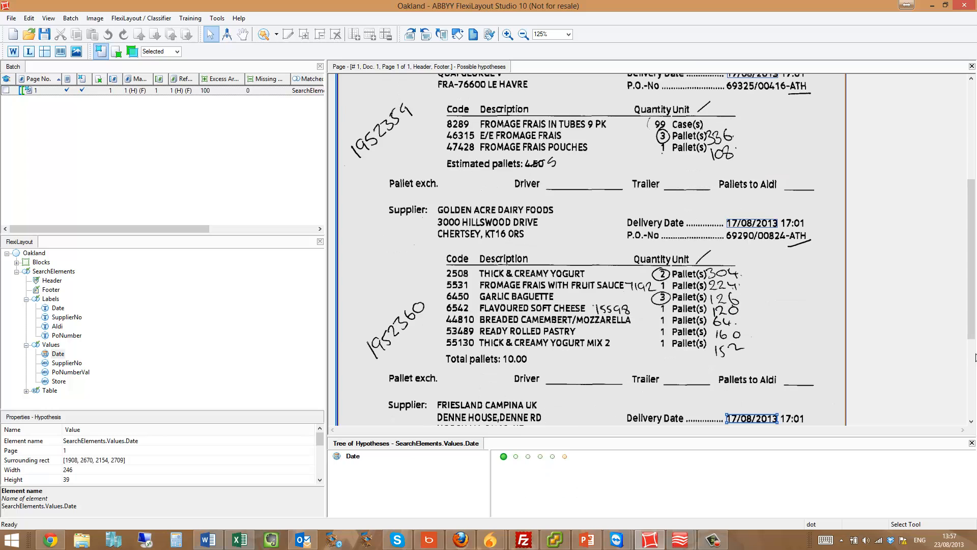
mouse_move(664, 437)
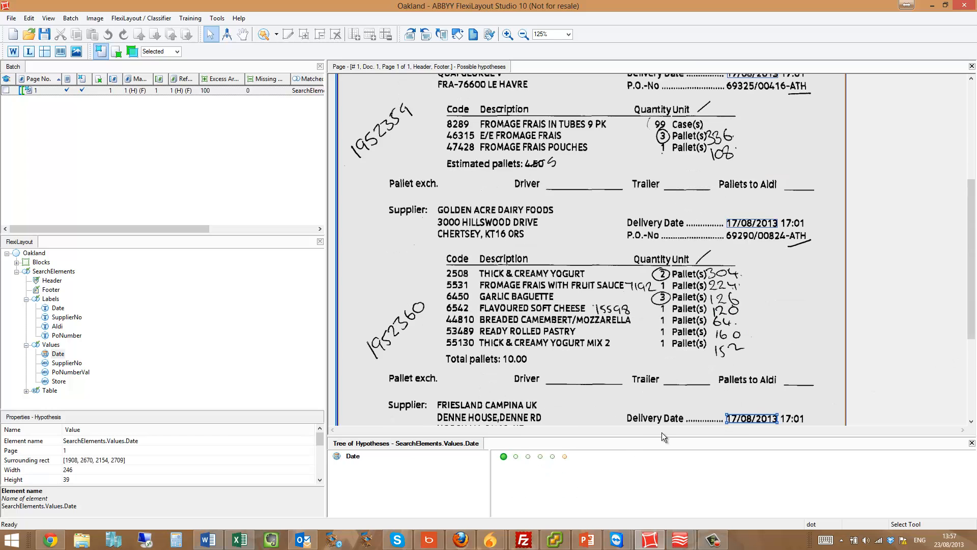
mouse_move(515, 456)
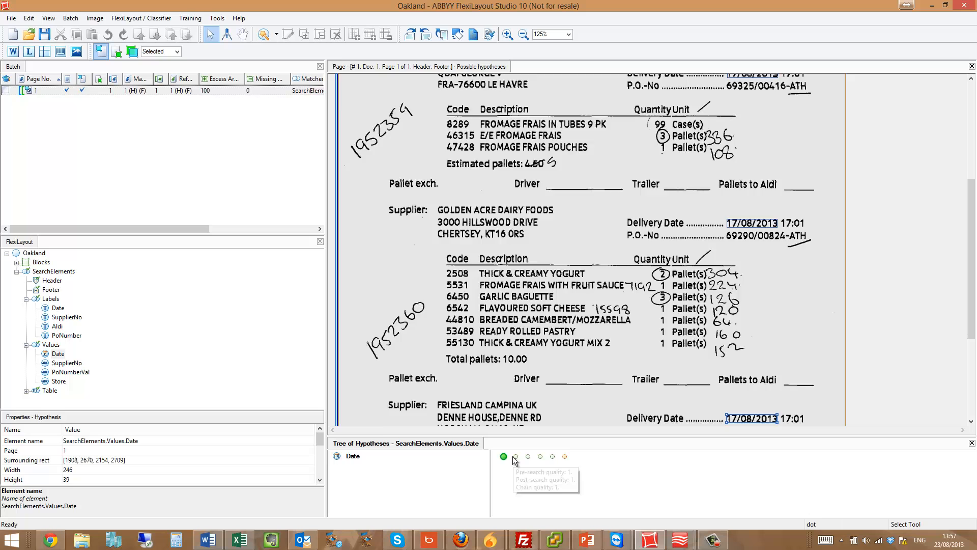
left_click(529, 456)
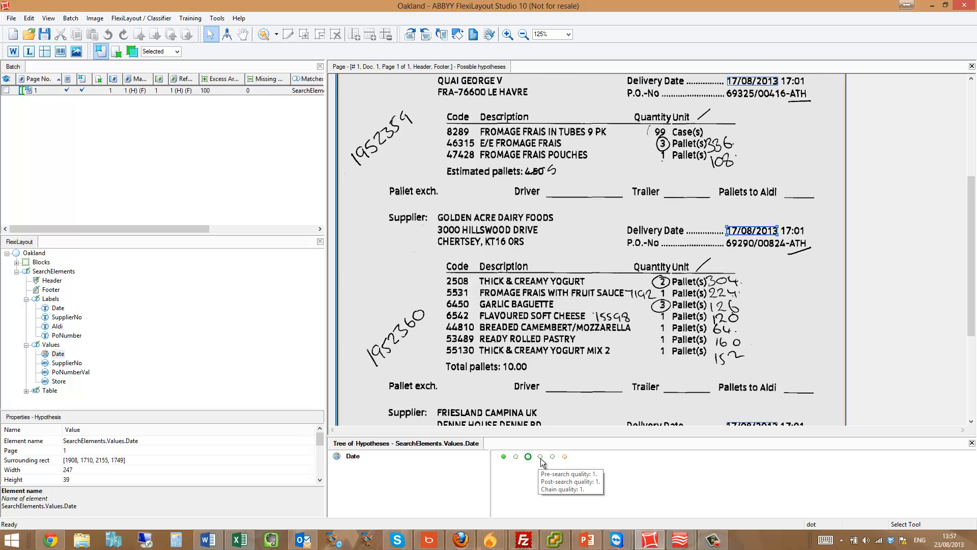
left_click(552, 457)
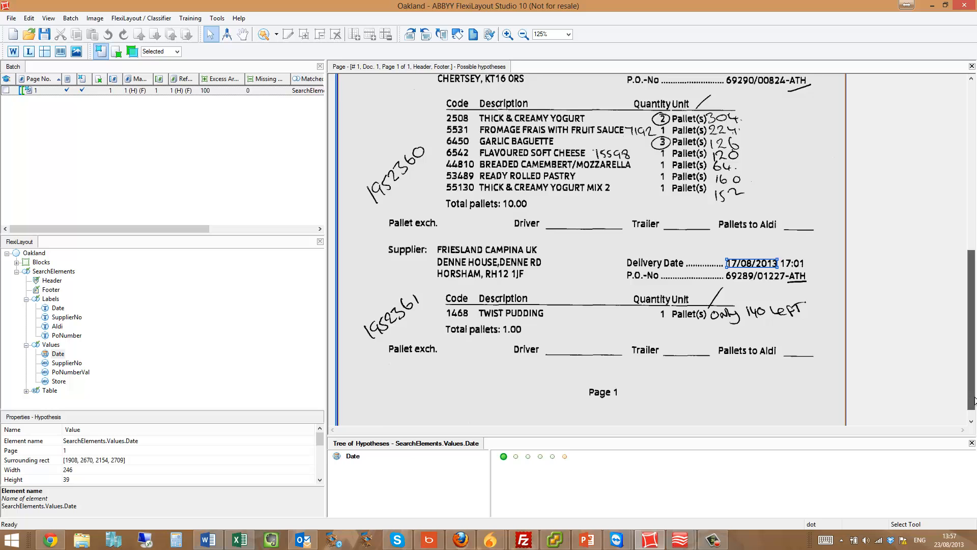
left_click(65, 363)
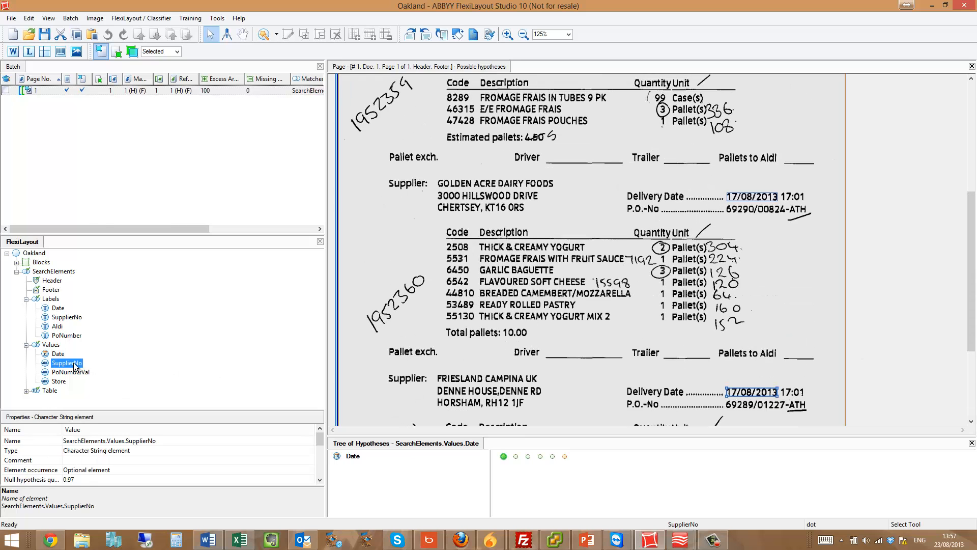
- Match the layout on page 1 so the SupplierNo value is found as 01884 beside its label
right_click(66, 363)
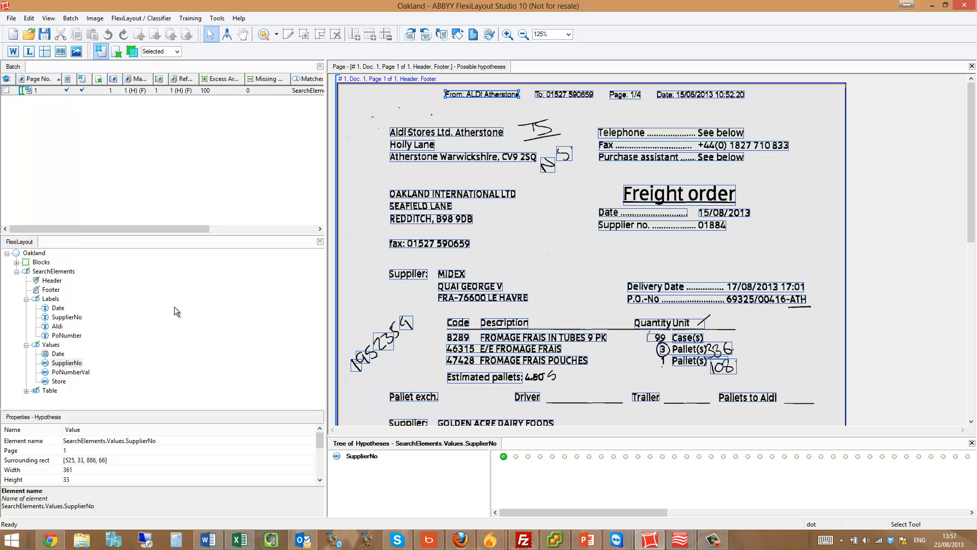
left_click(67, 362)
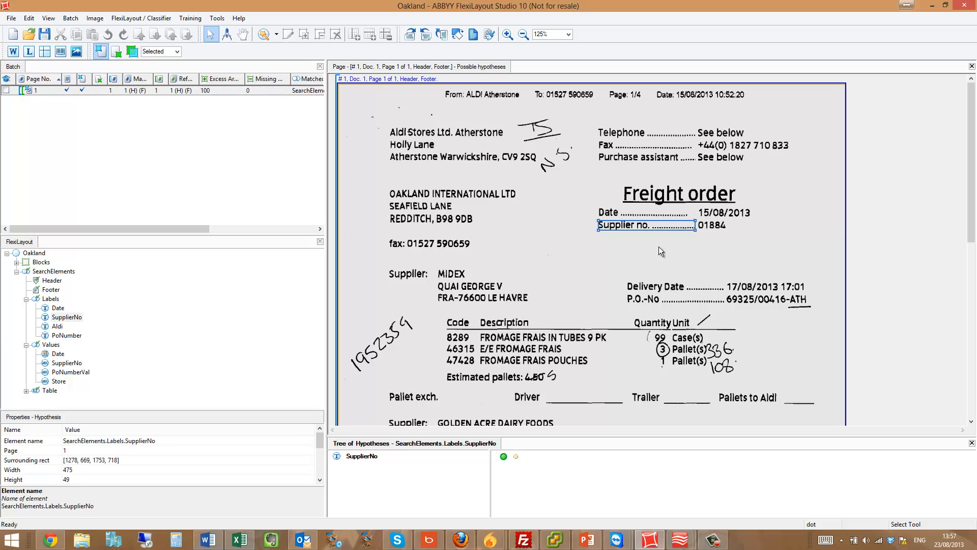
mouse_move(58, 368)
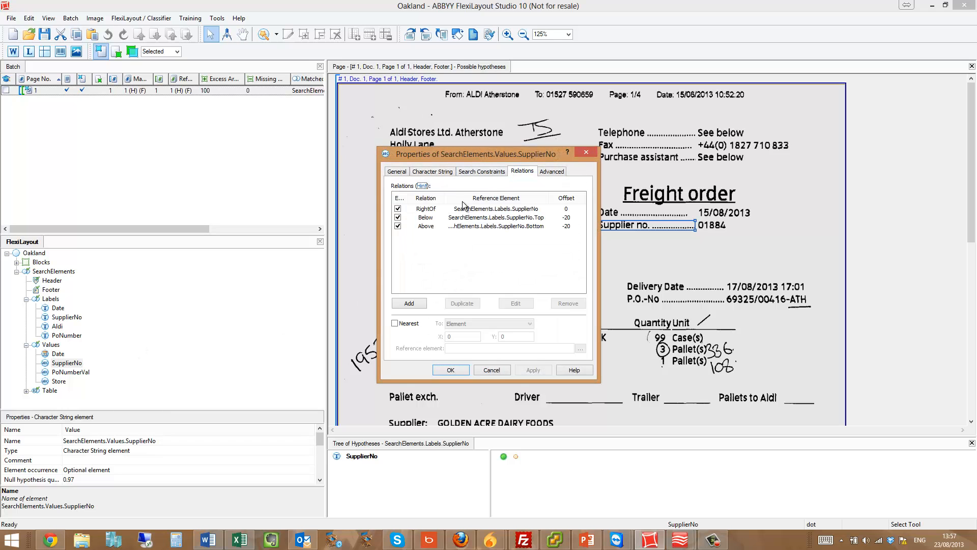
mouse_move(535, 216)
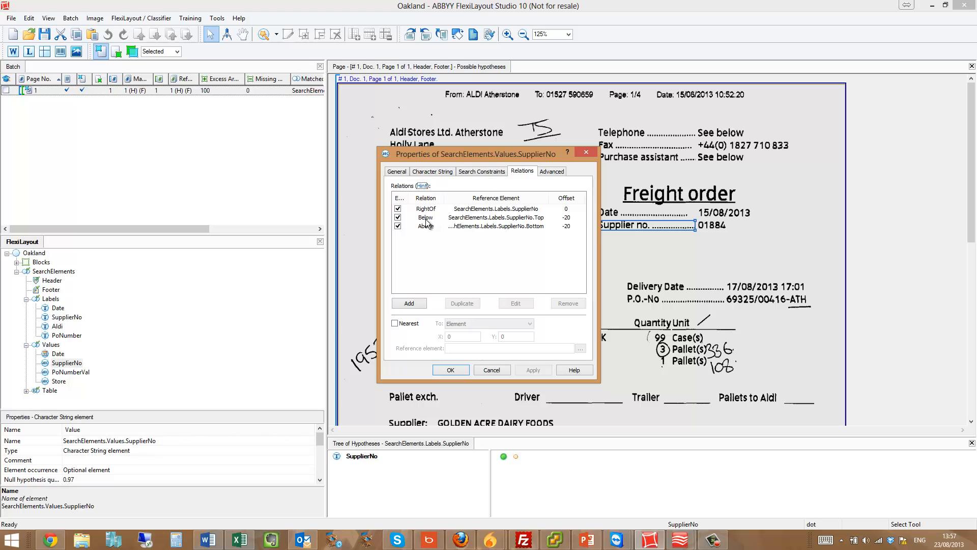
mouse_move(441, 232)
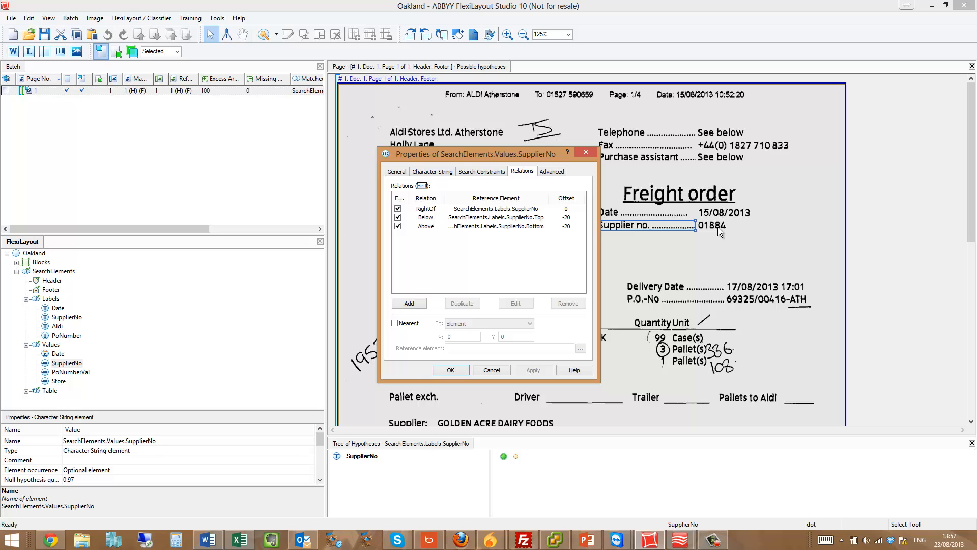
left_click(451, 370)
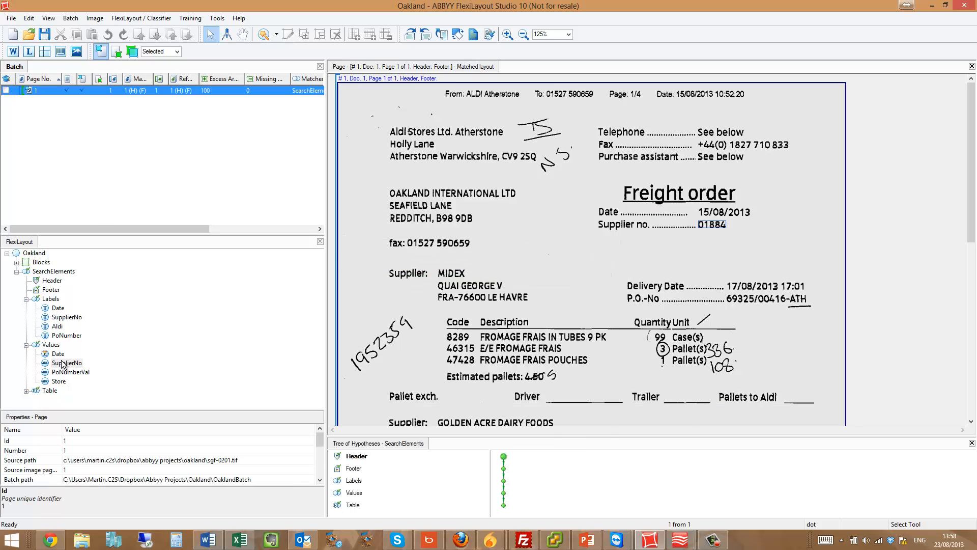
left_click(67, 362)
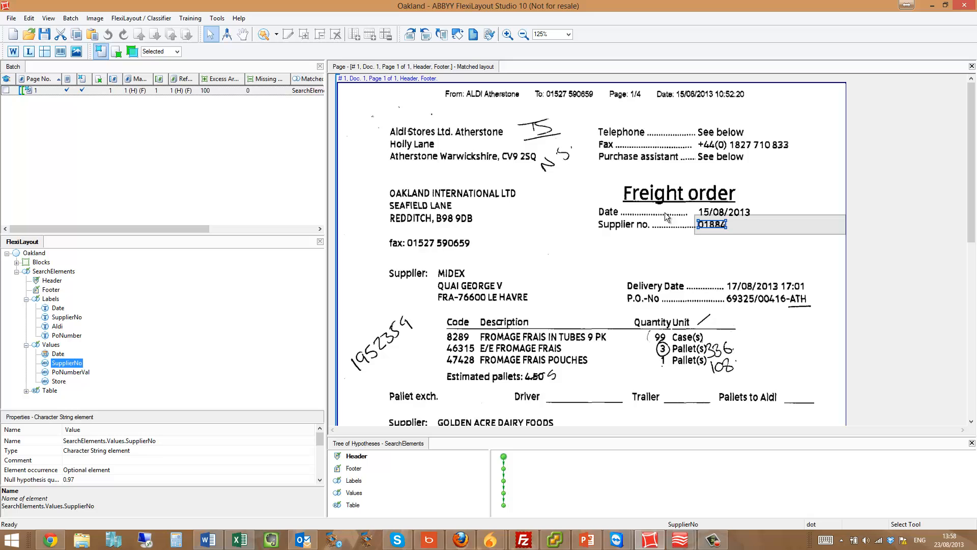
mouse_move(704, 231)
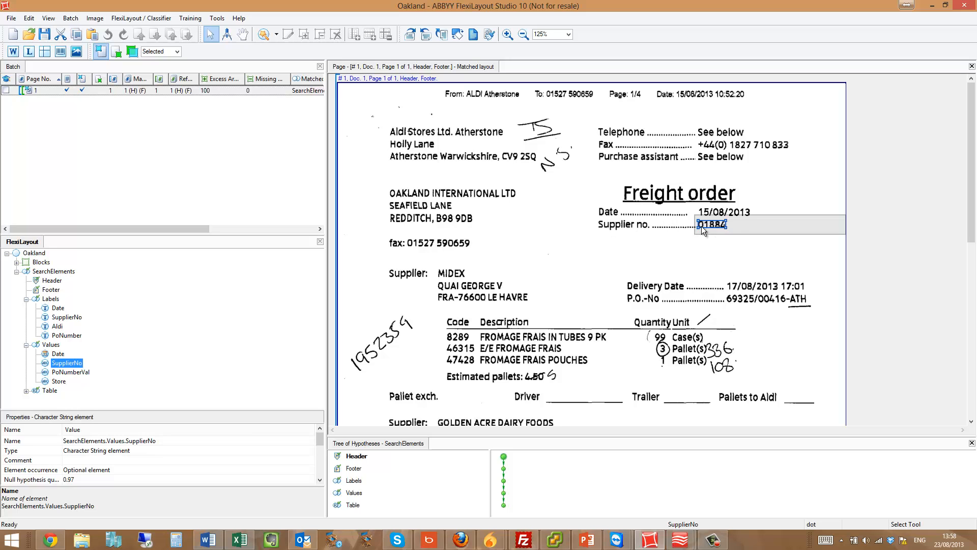
mouse_move(79, 368)
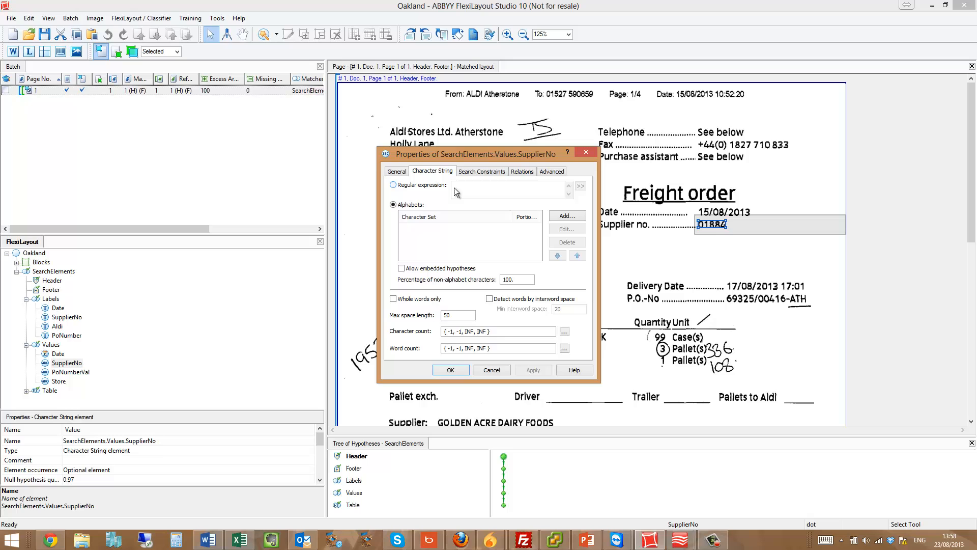
mouse_move(479, 191)
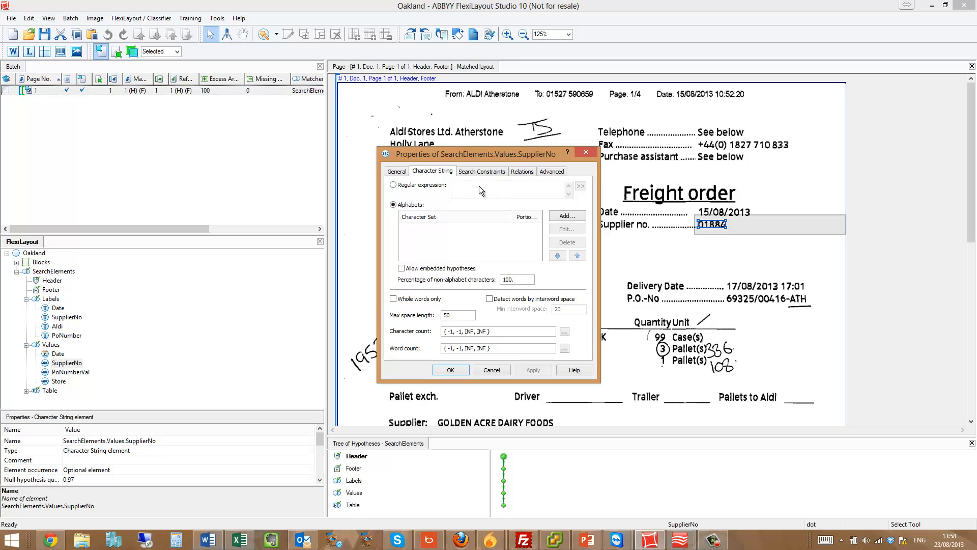
mouse_move(469, 194)
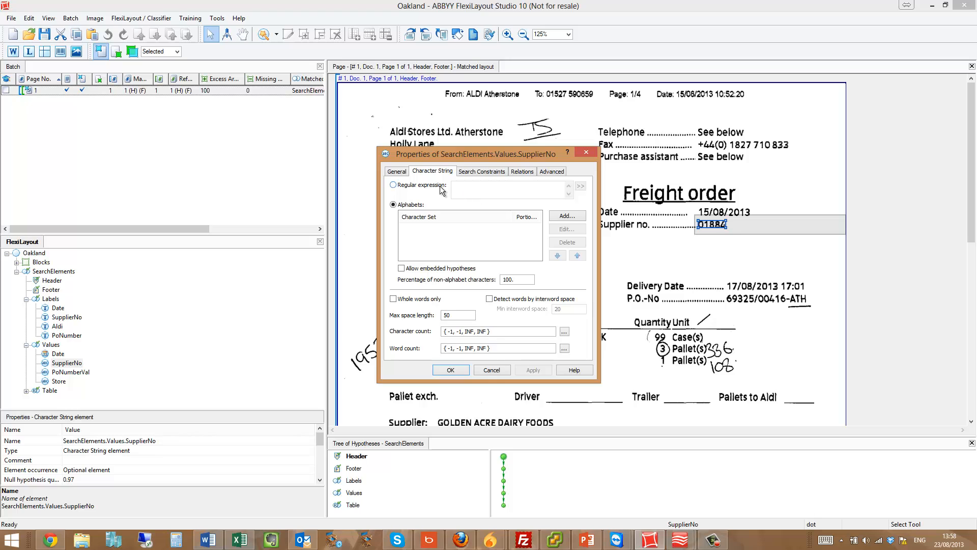
type("N")
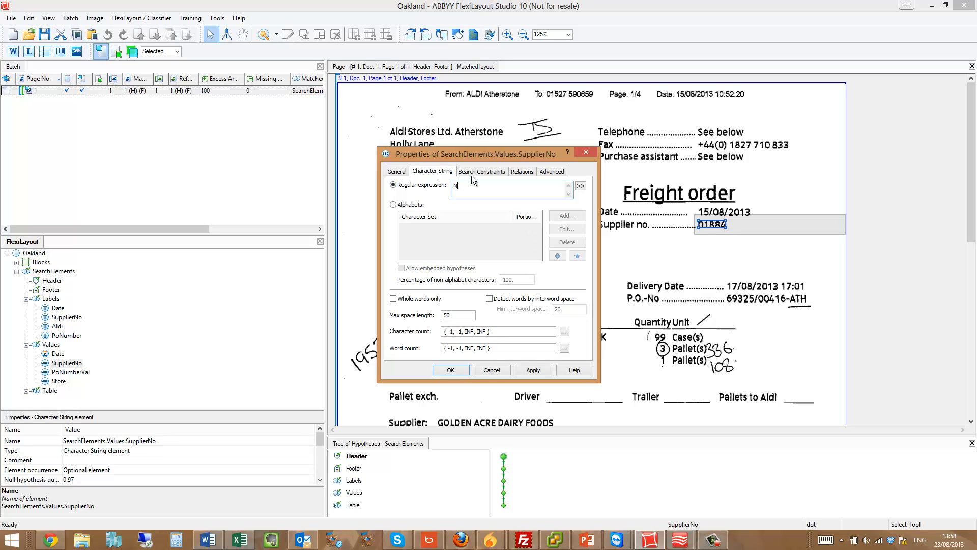
type("{3")
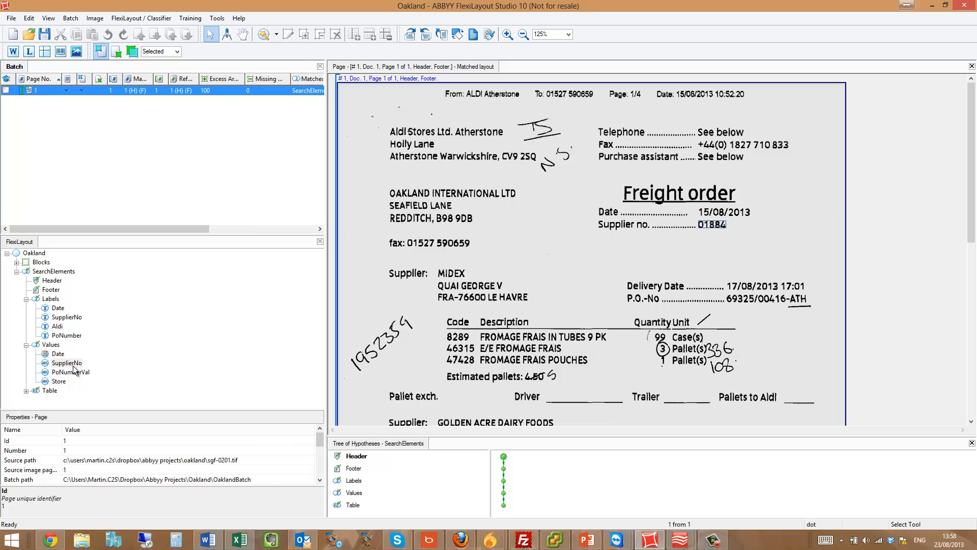
left_click(66, 362)
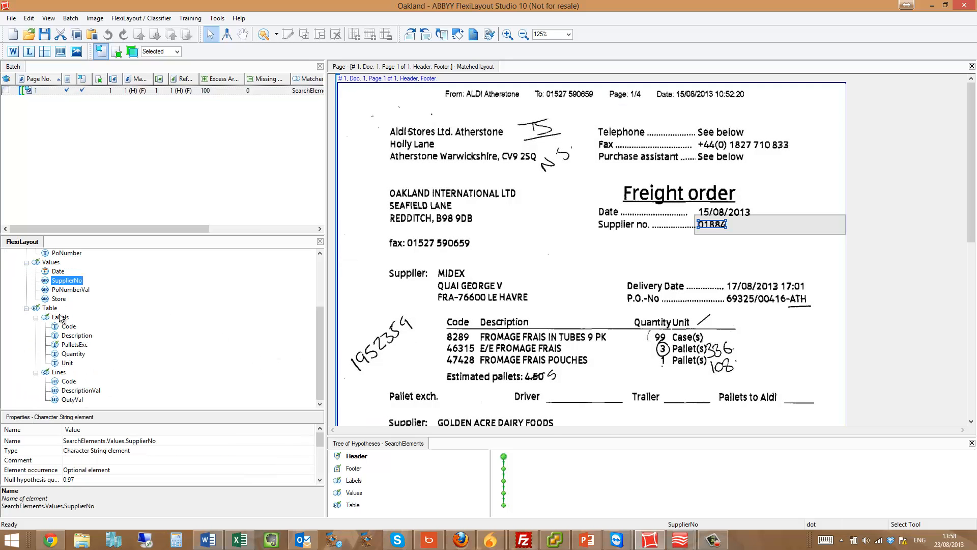
- Show the Table group detection and check where the Code, Description and Unit headers are found
left_click(50, 307)
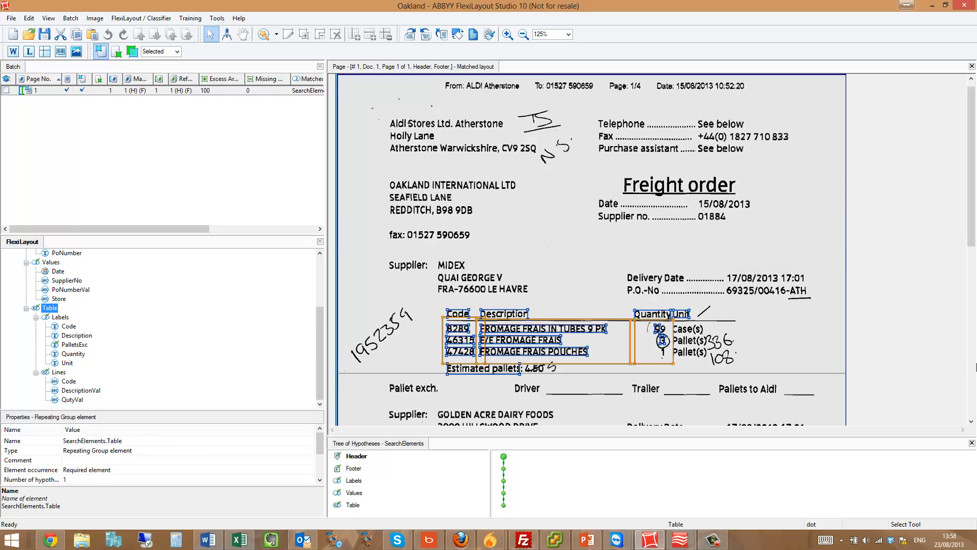
left_click(68, 326)
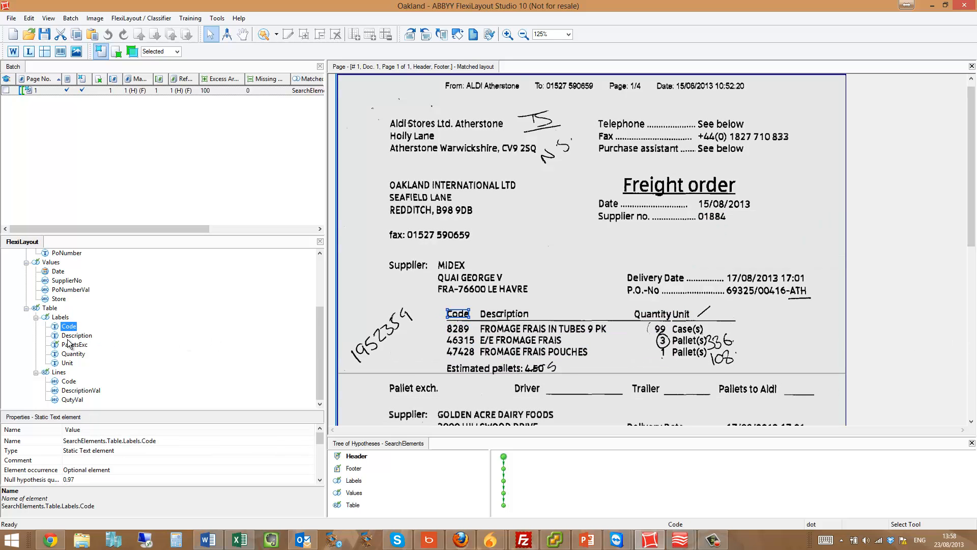
left_click(76, 335)
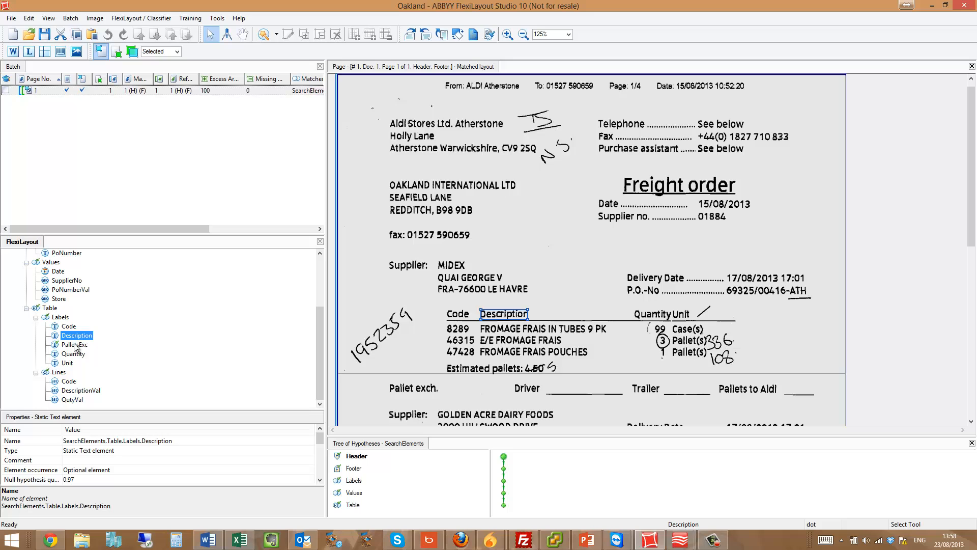
left_click(67, 363)
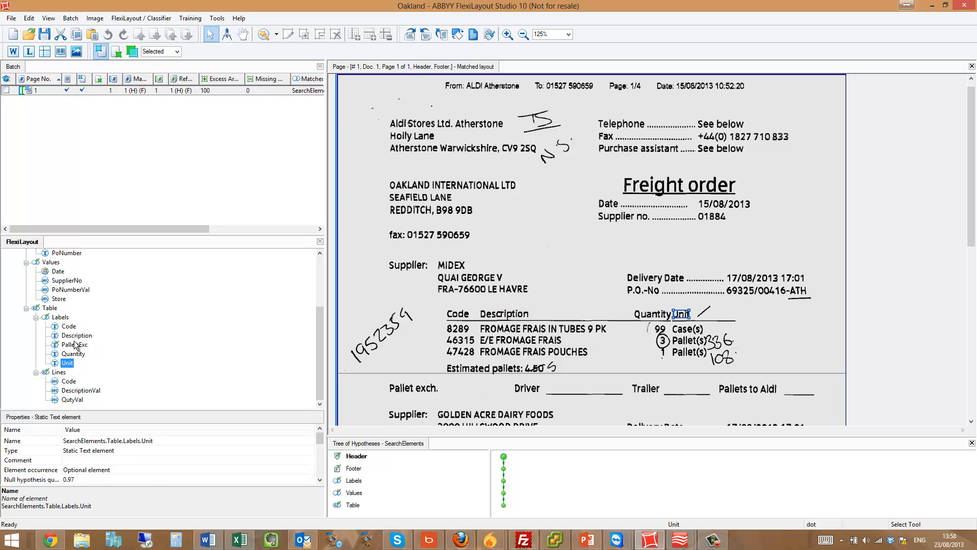
- Check the item codes, descriptions and quantities found in the lines across every order section
left_click(74, 346)
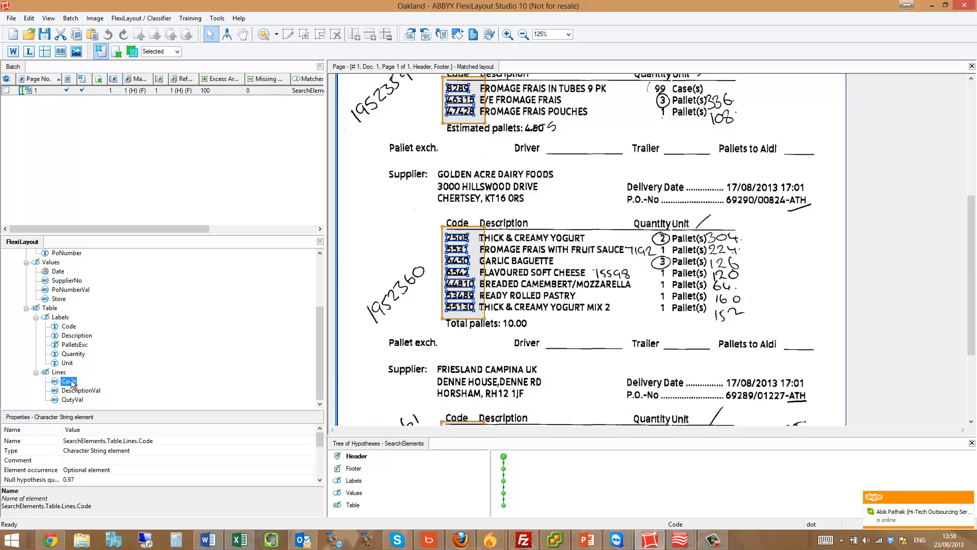
left_click(79, 390)
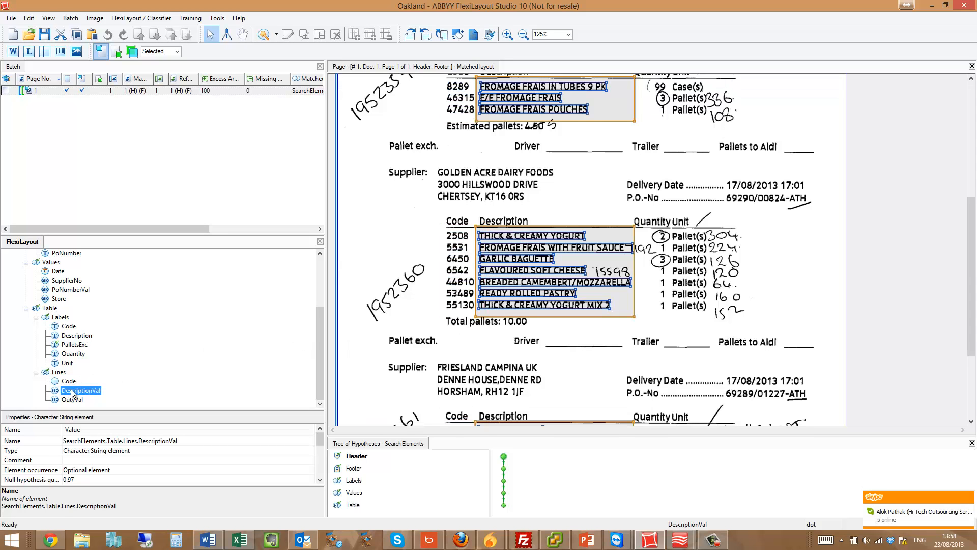
left_click(72, 399)
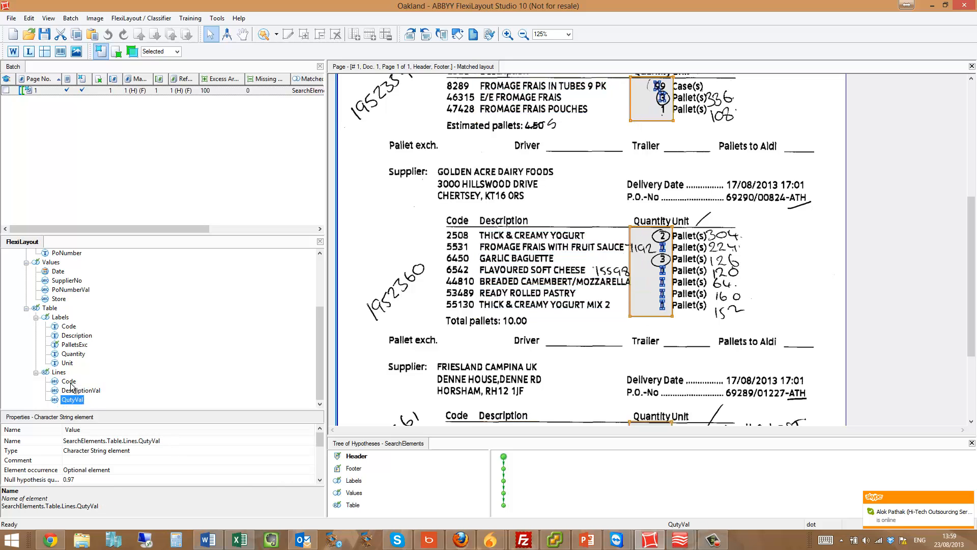
left_click(49, 307)
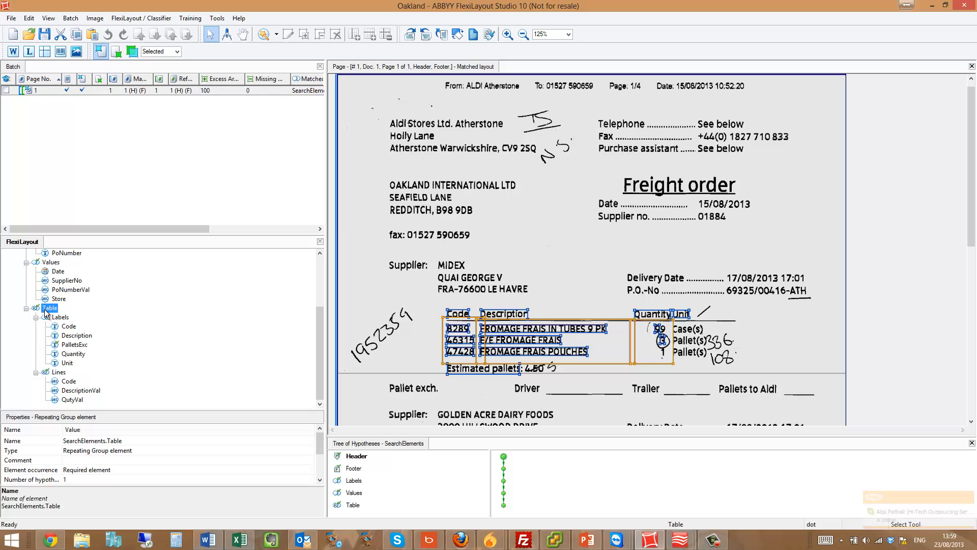
scroll("down", 3)
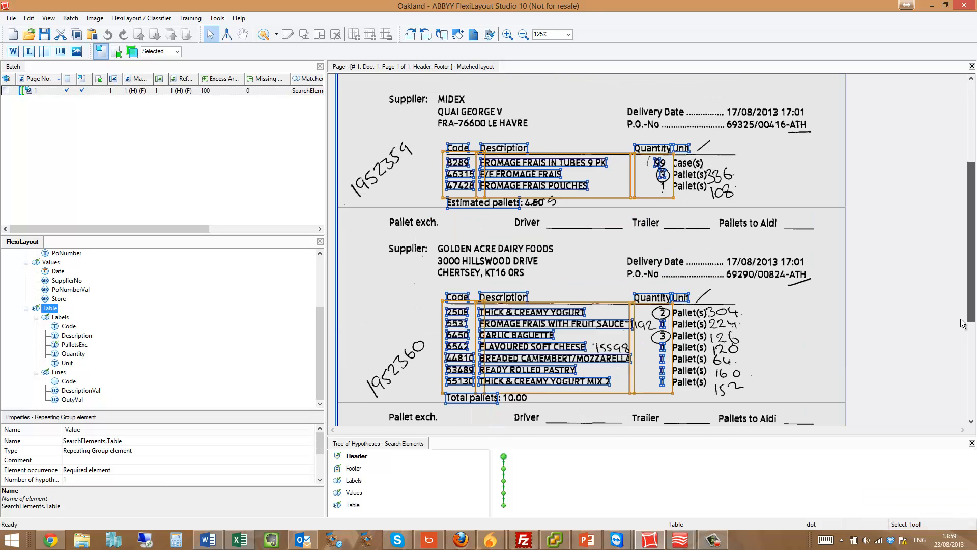
scroll("down", 3)
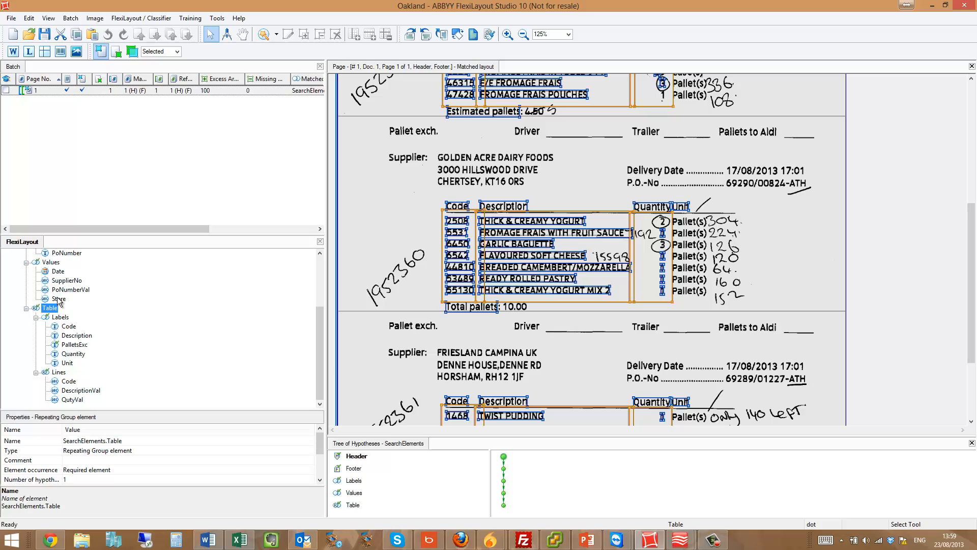
- Export the layout as FlexoTemplate.afl into the Oakland folder and close the FlexiLayout update window
left_click(10, 19)
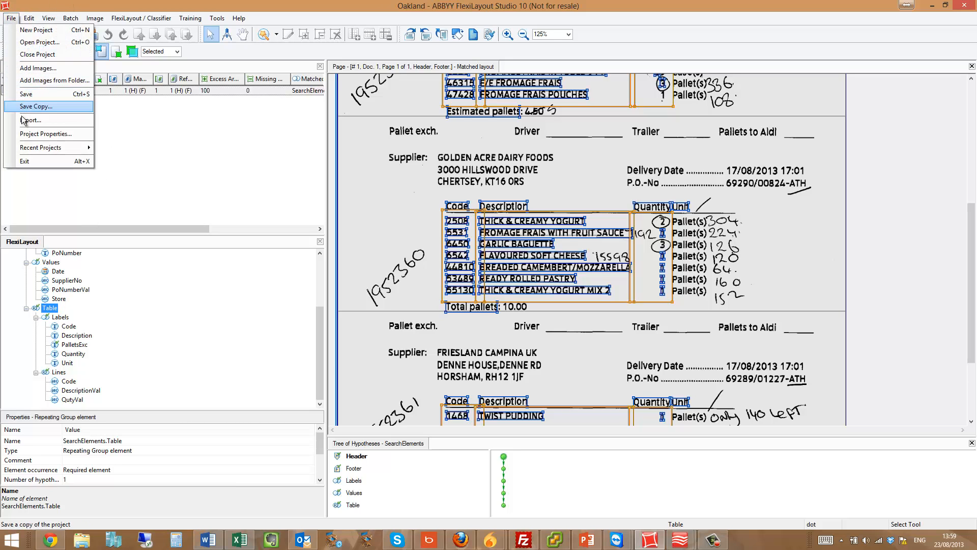
left_click(31, 121)
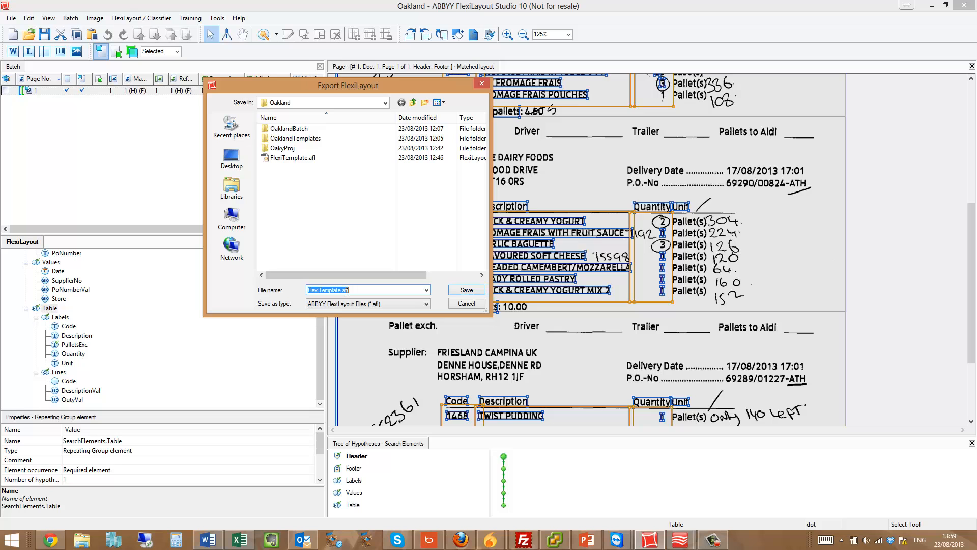
left_click(466, 304)
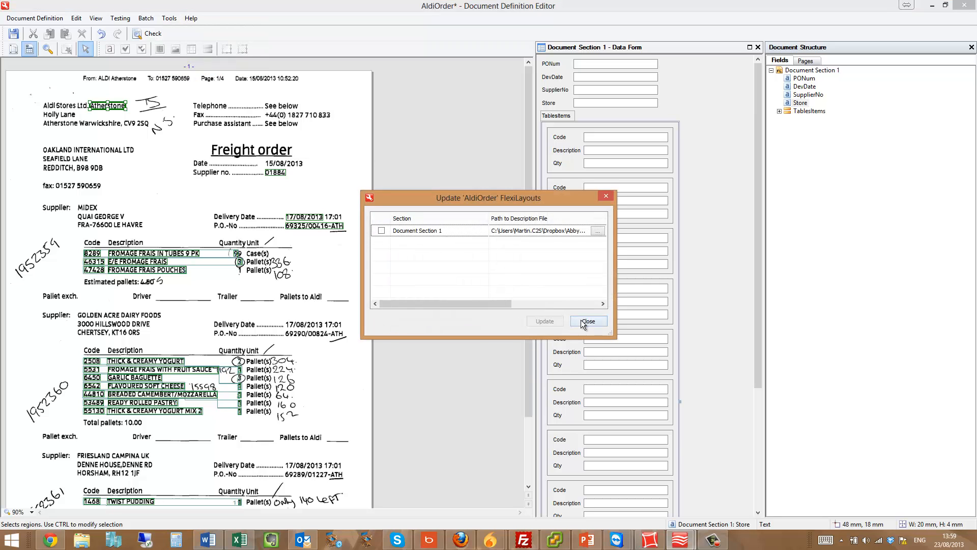
left_click(587, 321)
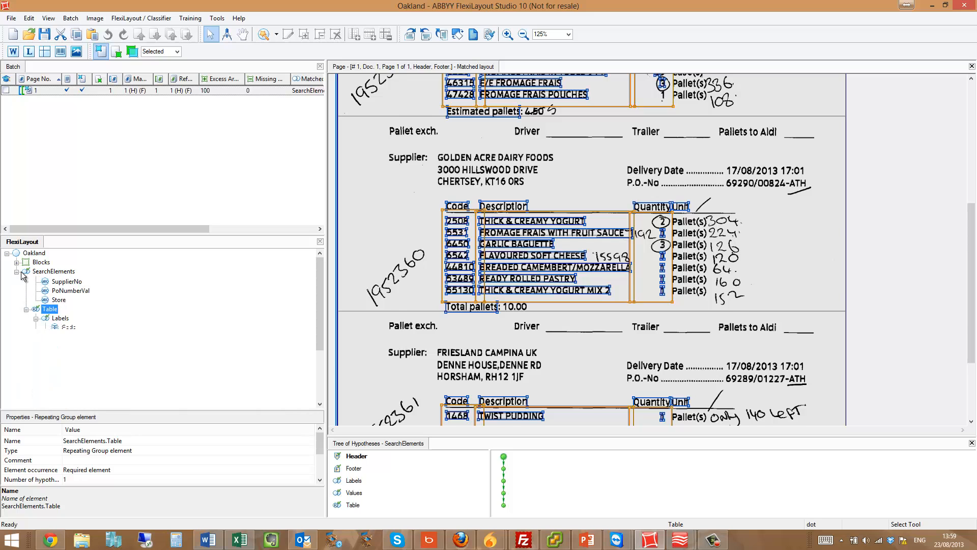
- Rename SearchElements to Ali, convert header and footer into groups, and inspect the Lidl group's header
right_click(53, 271)
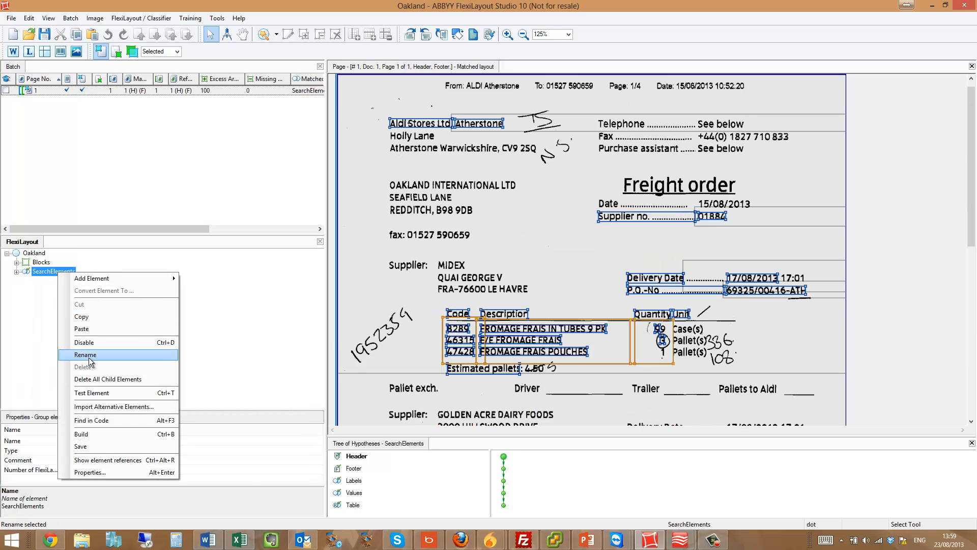
left_click(86, 354)
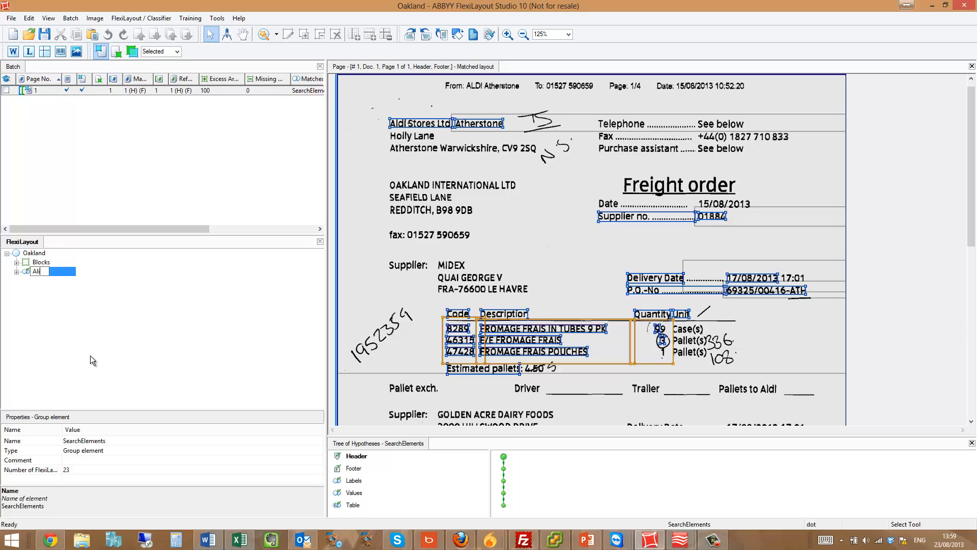
right_click(38, 271)
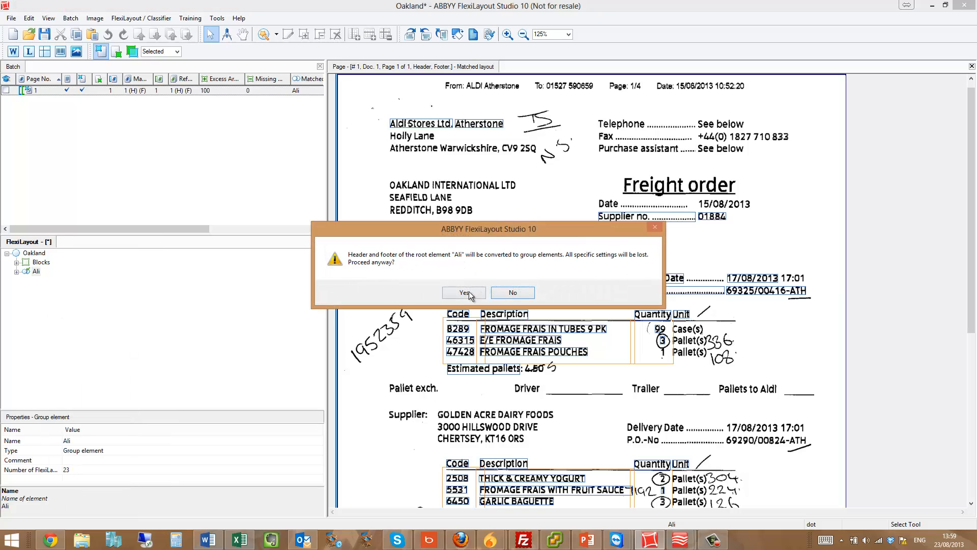
left_click(464, 292)
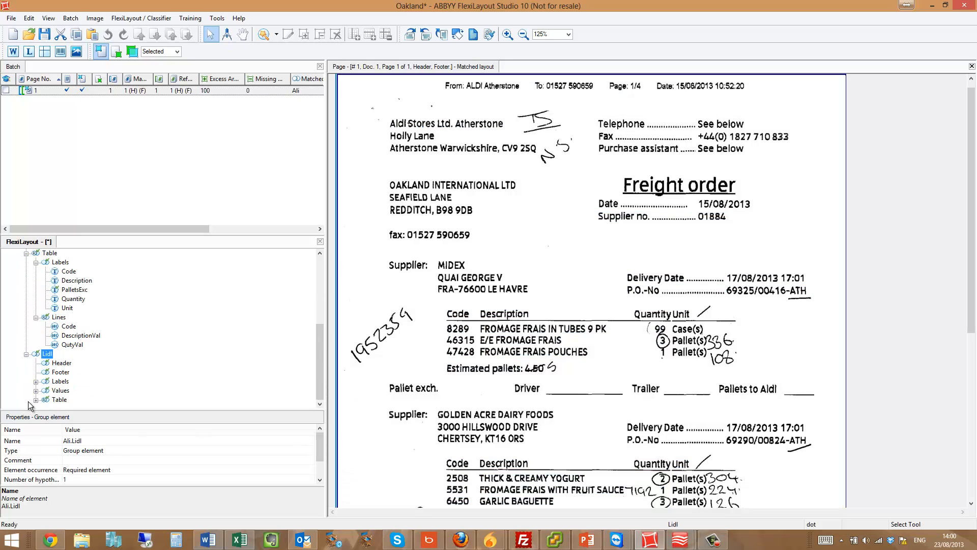
mouse_move(131, 362)
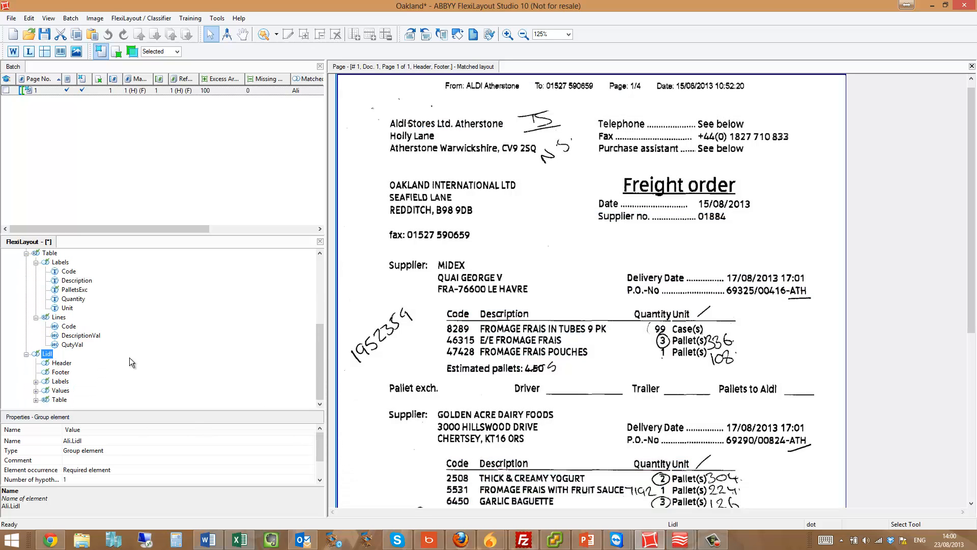
left_click(62, 362)
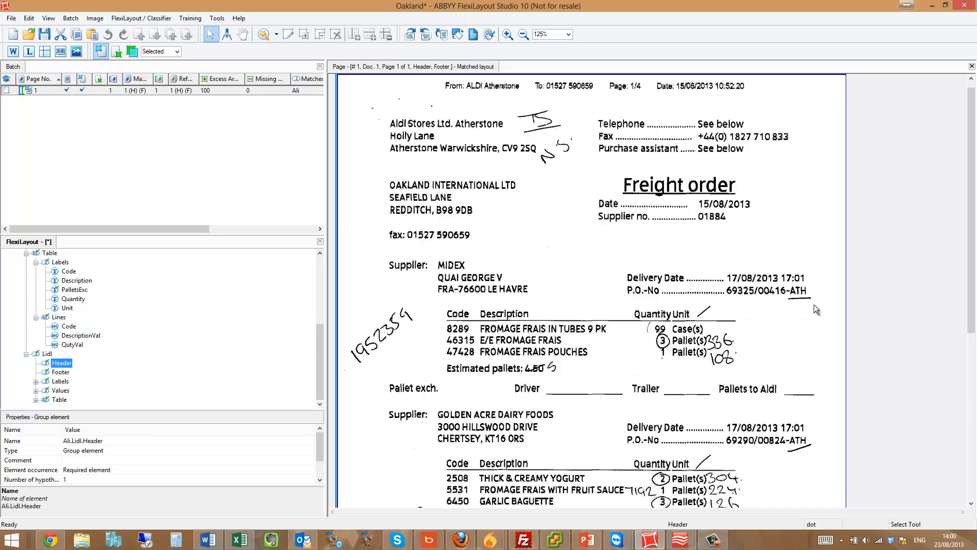
mouse_move(338, 387)
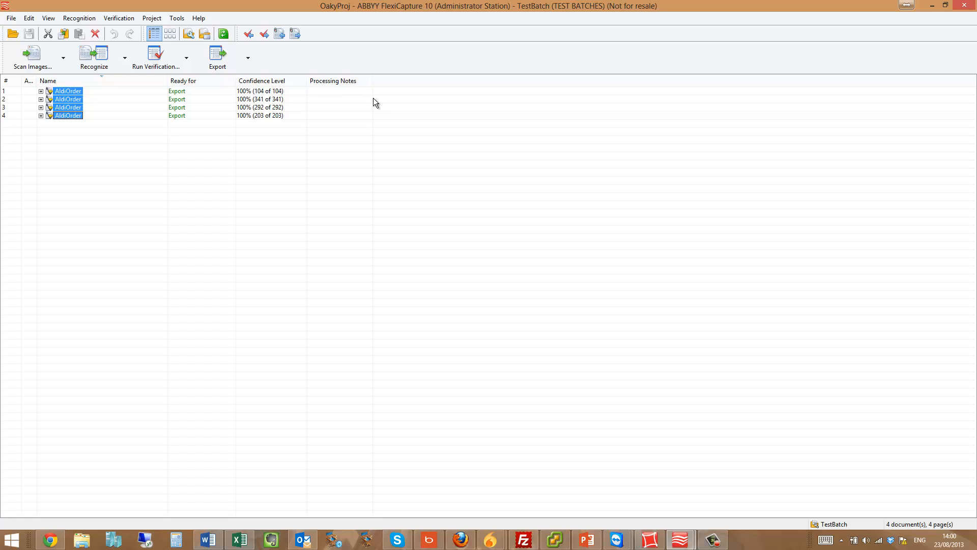
mouse_move(298, 106)
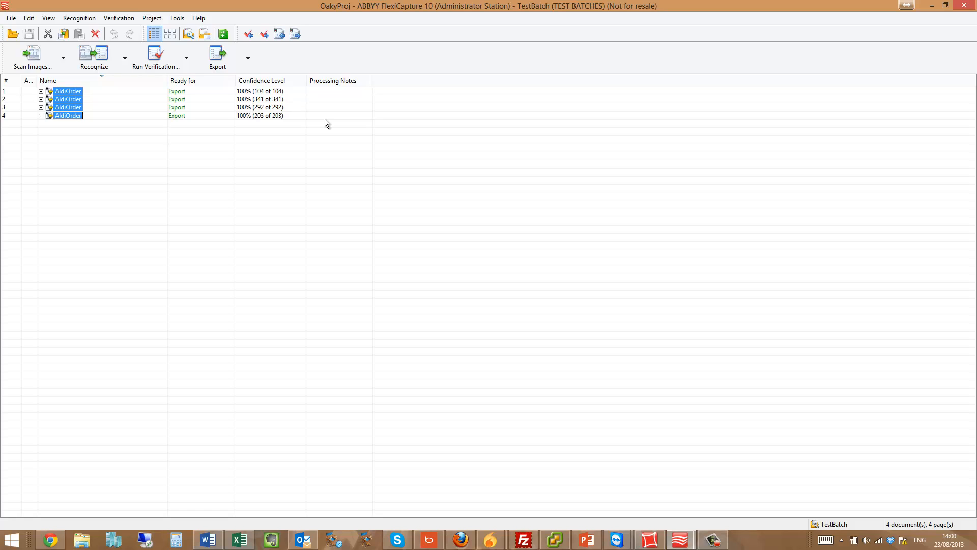
mouse_move(327, 131)
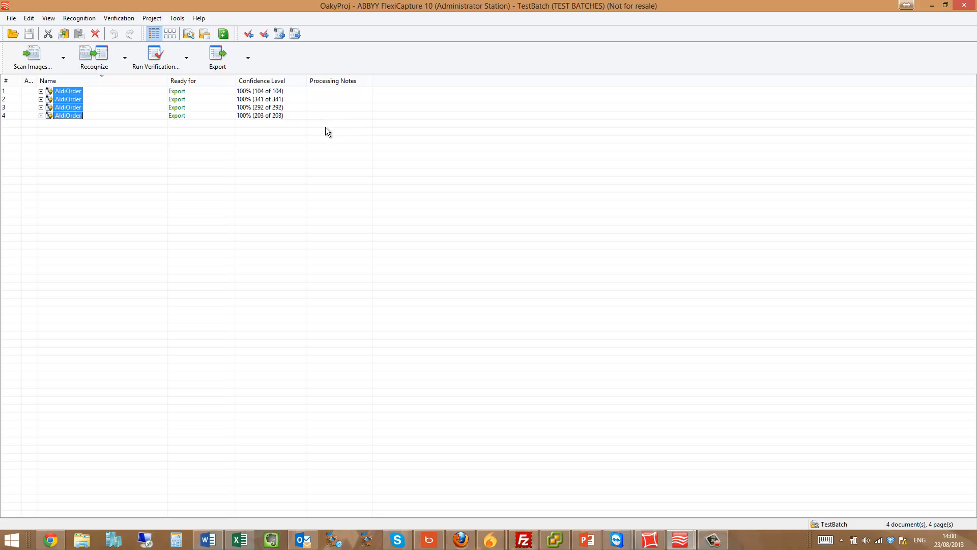